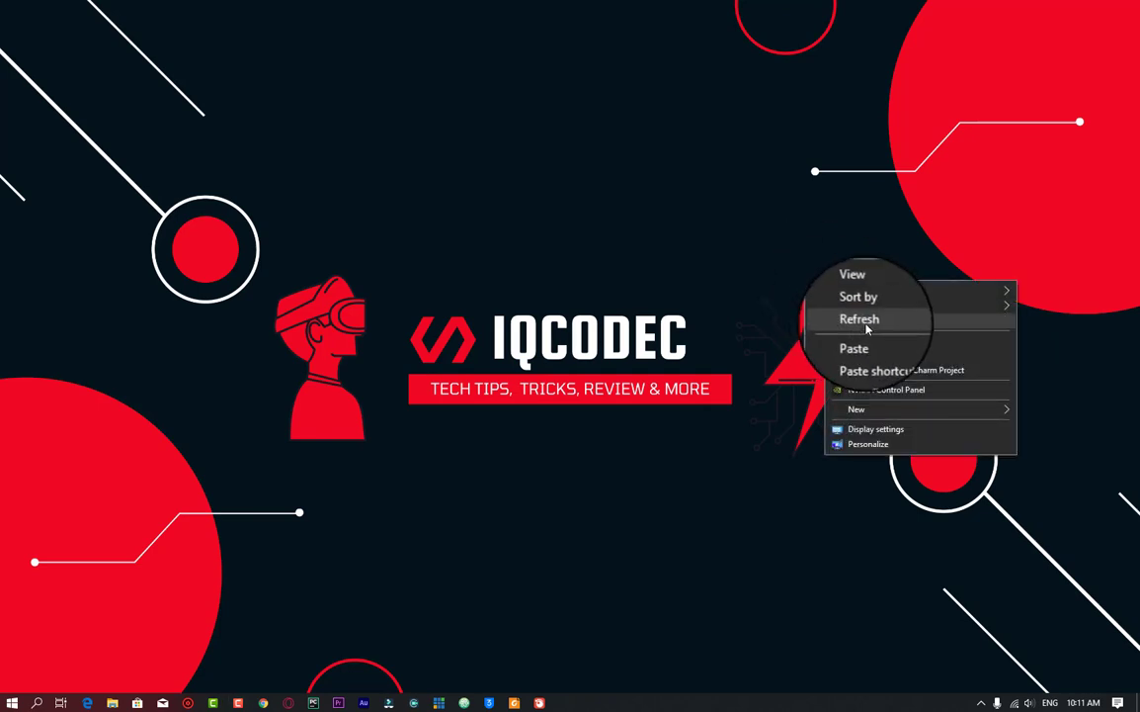
Show the IQcodec channel's Community tab and scroll down through the posts to the poll
click(860, 318)
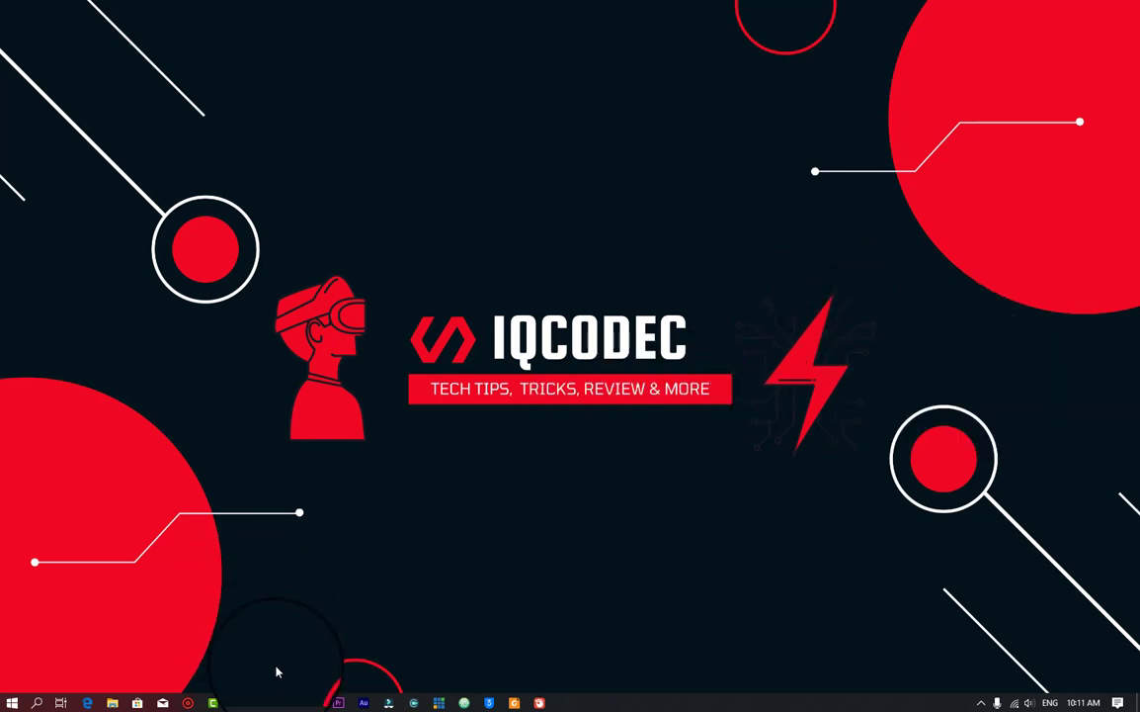
mouse_move(265, 704)
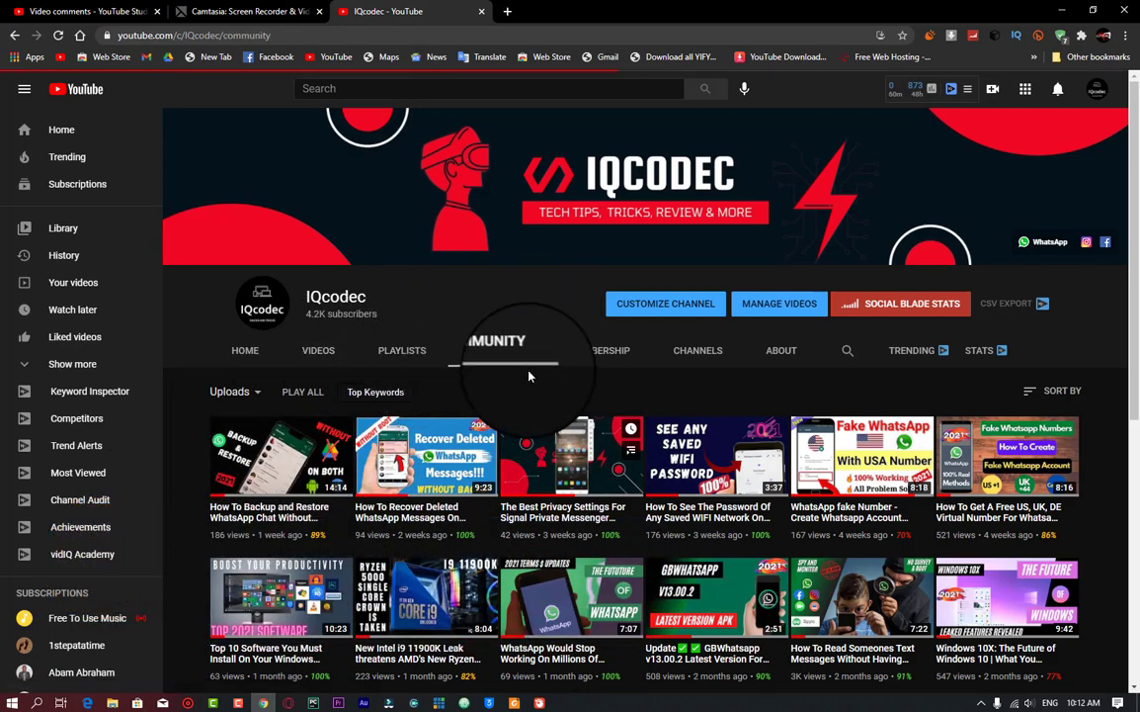
click(498, 350)
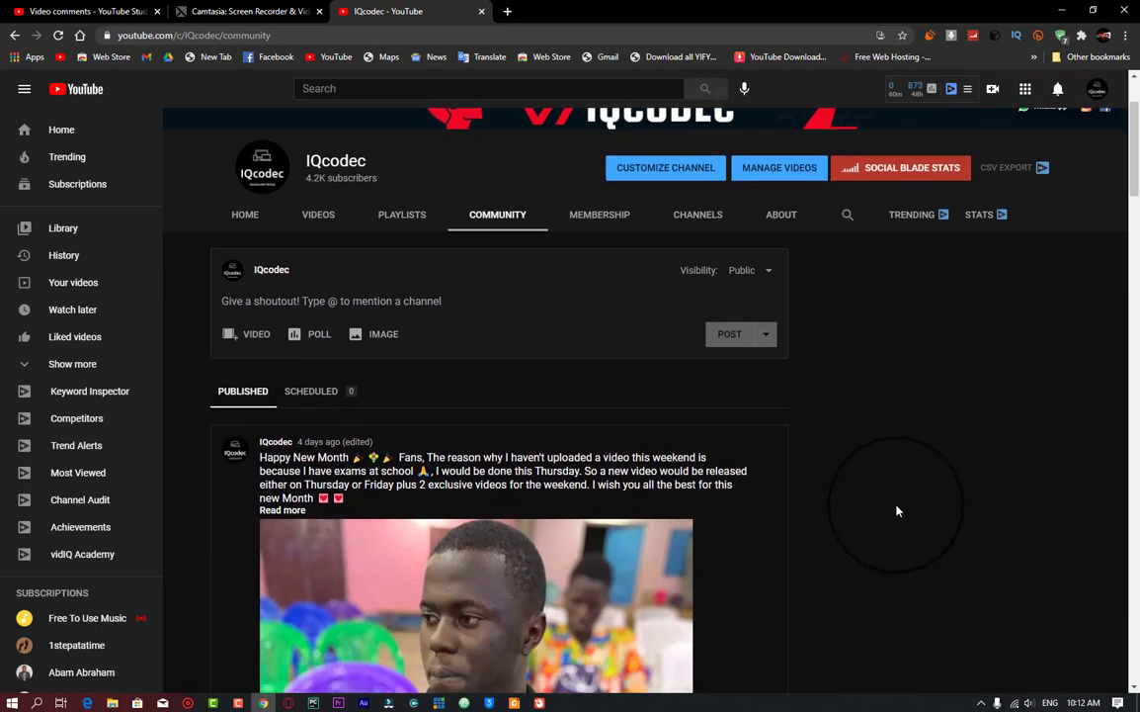
scroll(down, 3)
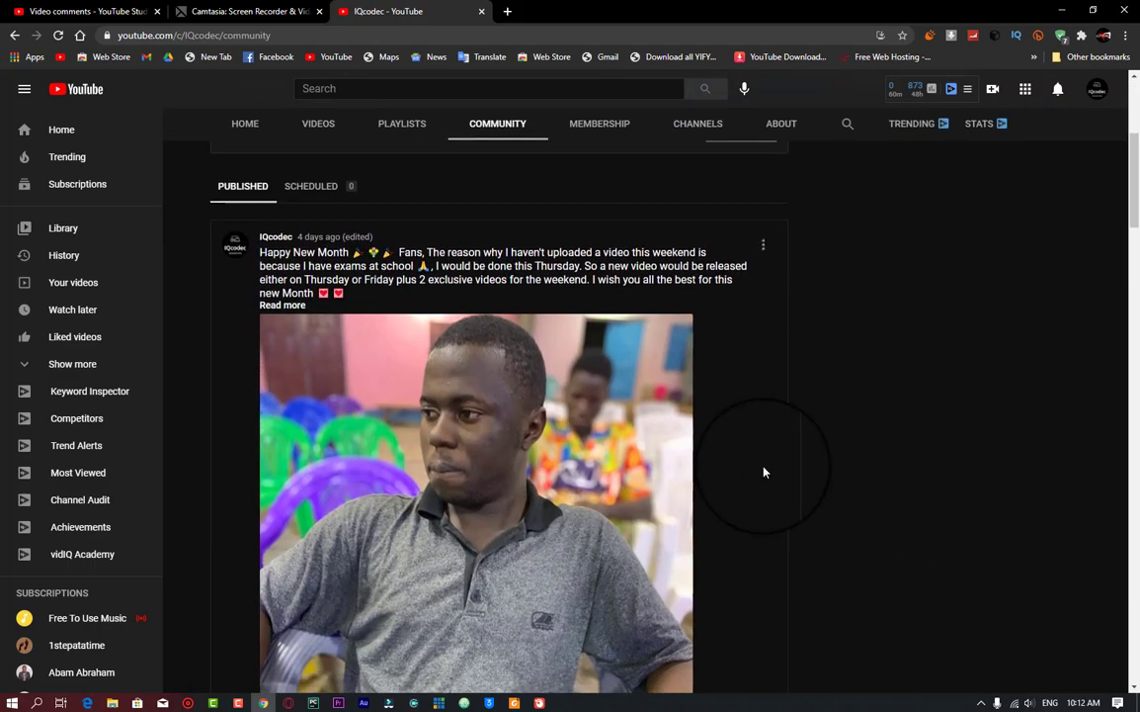
scroll(down, 3)
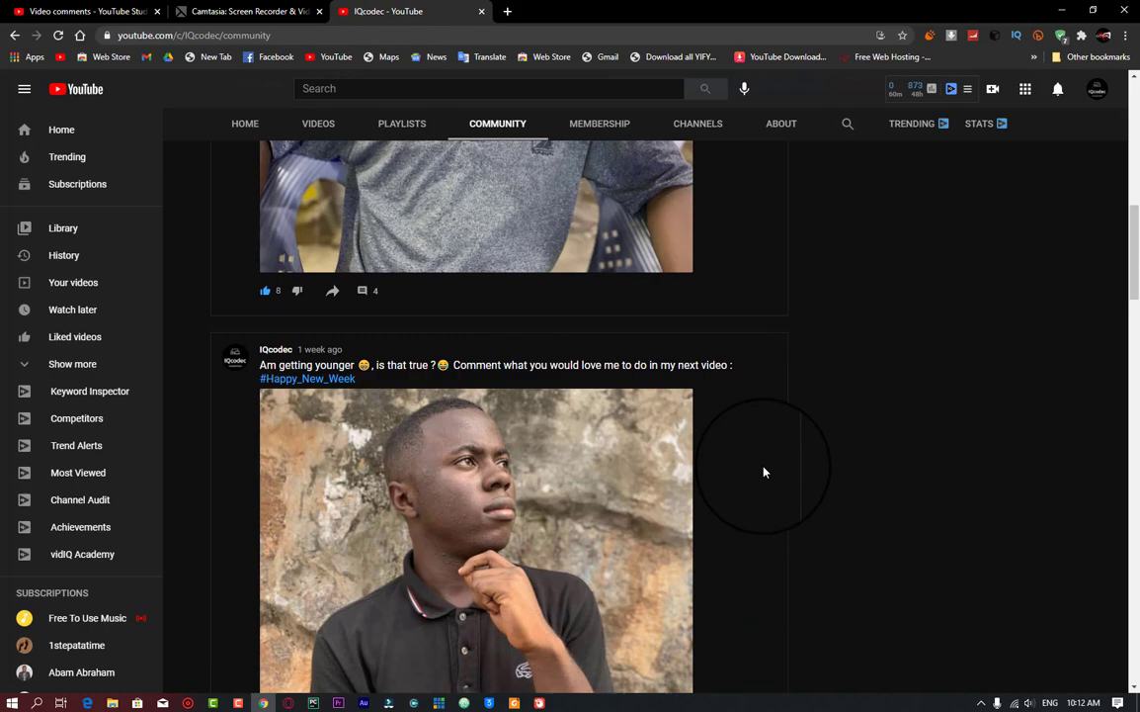
scroll(down, 3)
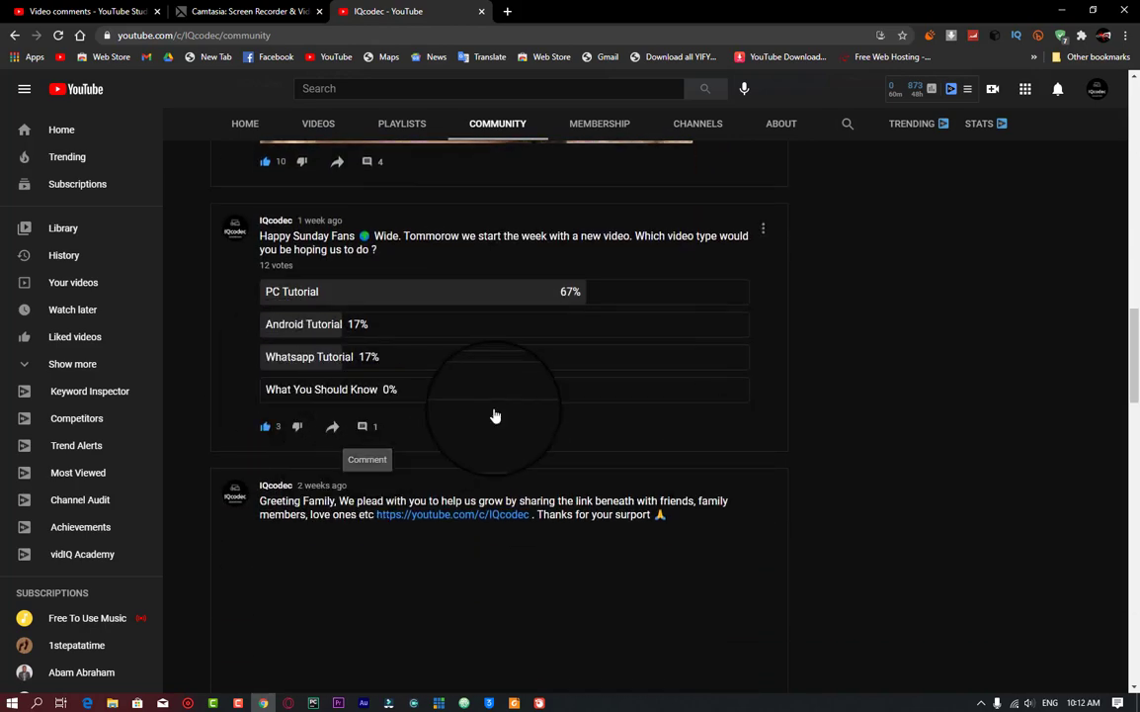
mouse_move(622, 352)
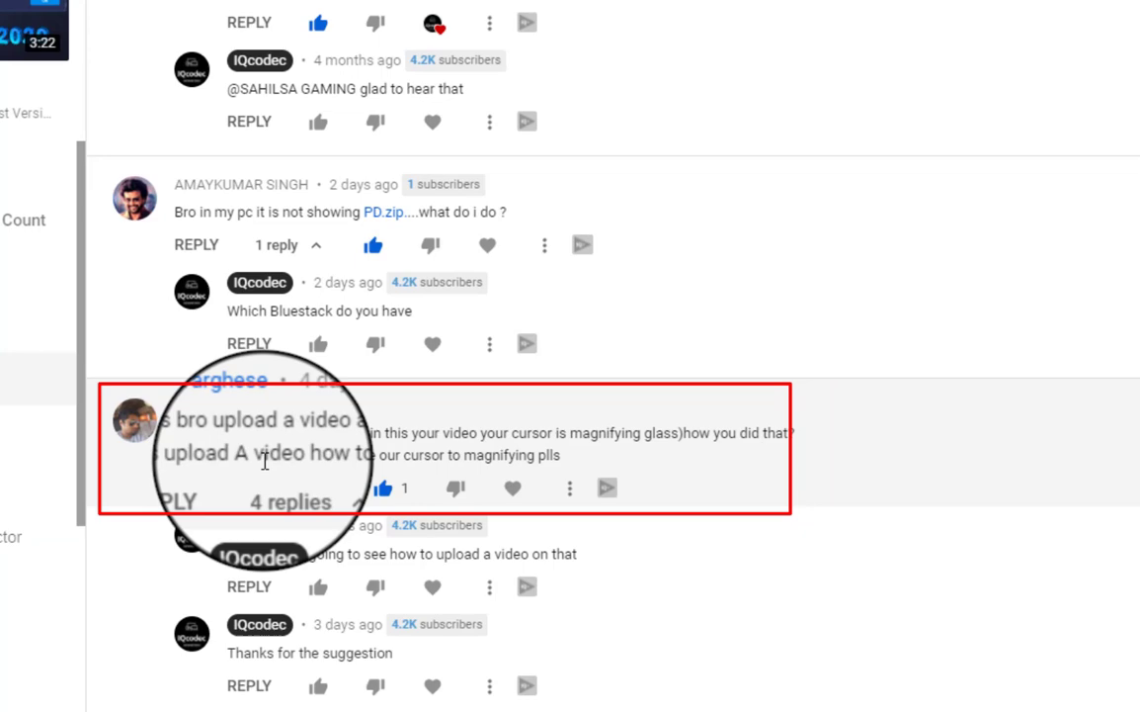
mouse_move(479, 455)
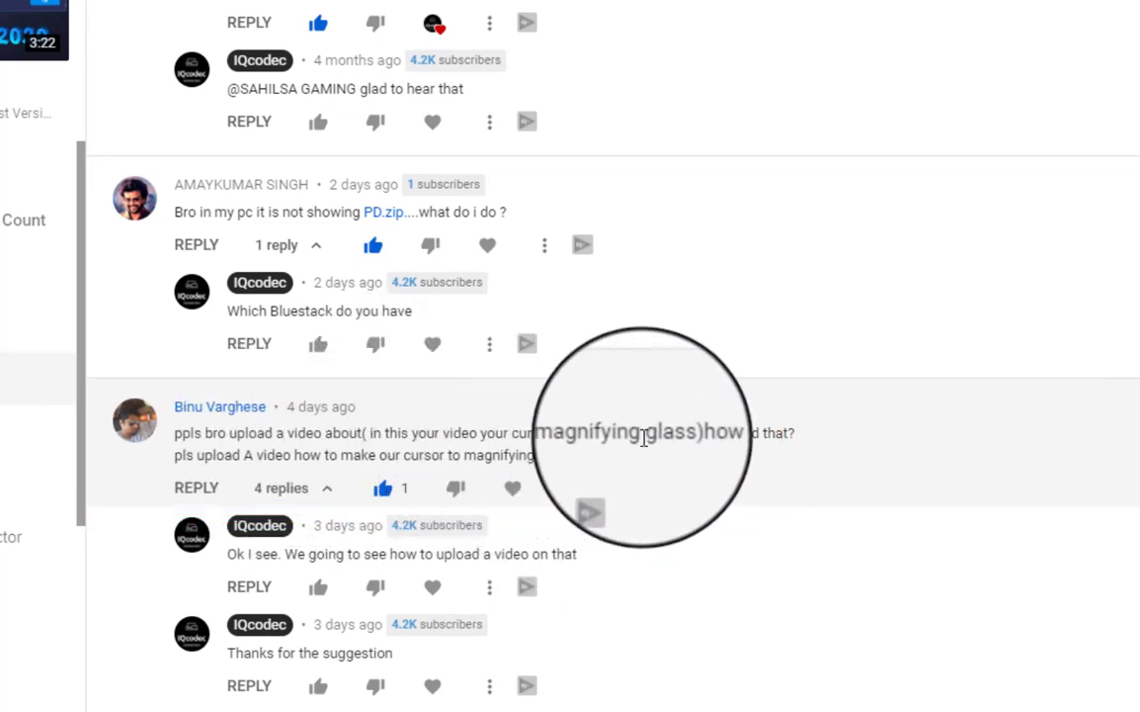
mouse_move(202, 463)
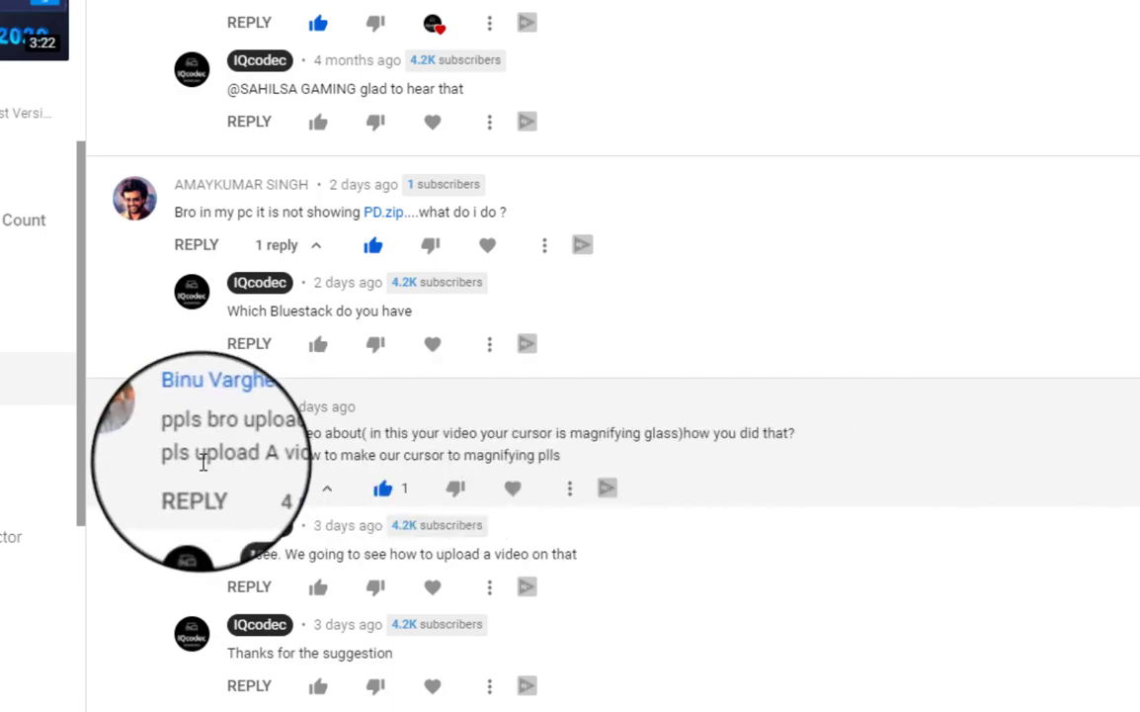
mouse_move(360, 455)
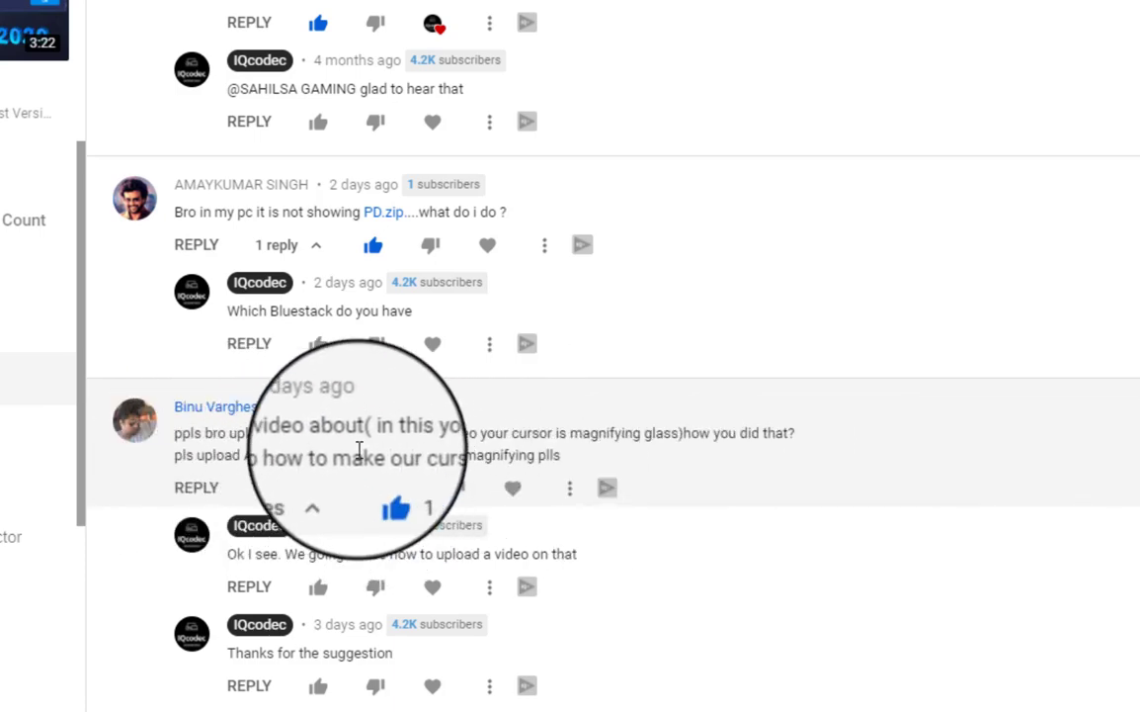
mouse_move(629, 490)
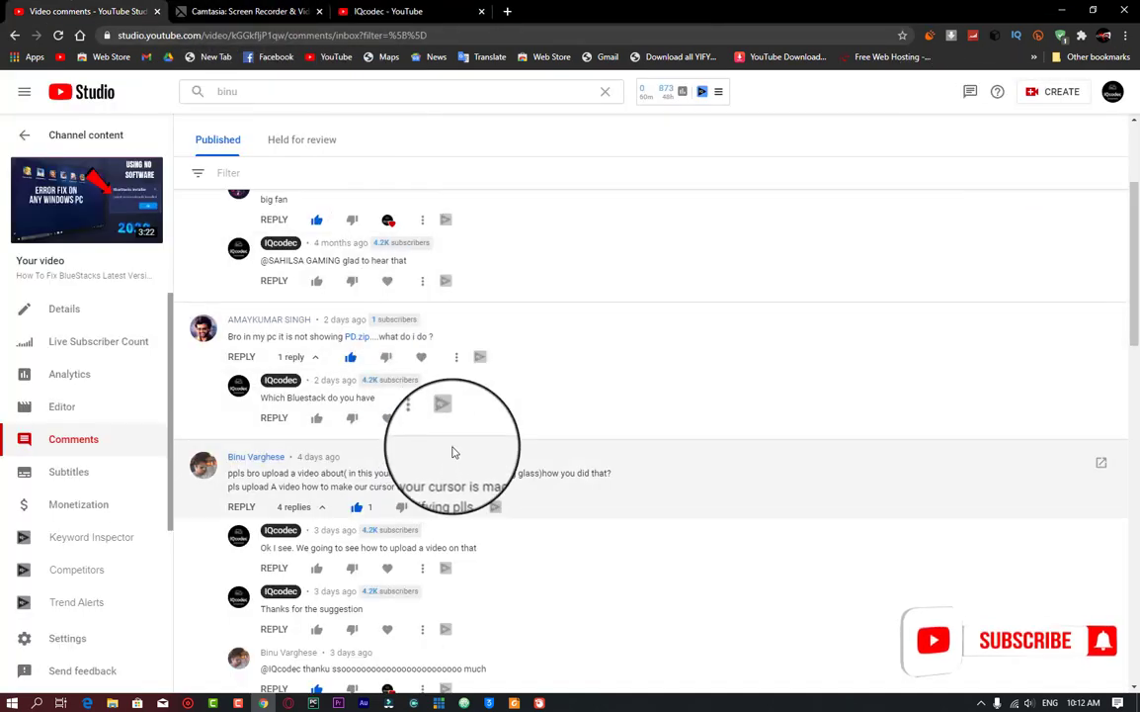
Scroll back up the video comments and switch to the Camtasia product page
scroll(up, 3)
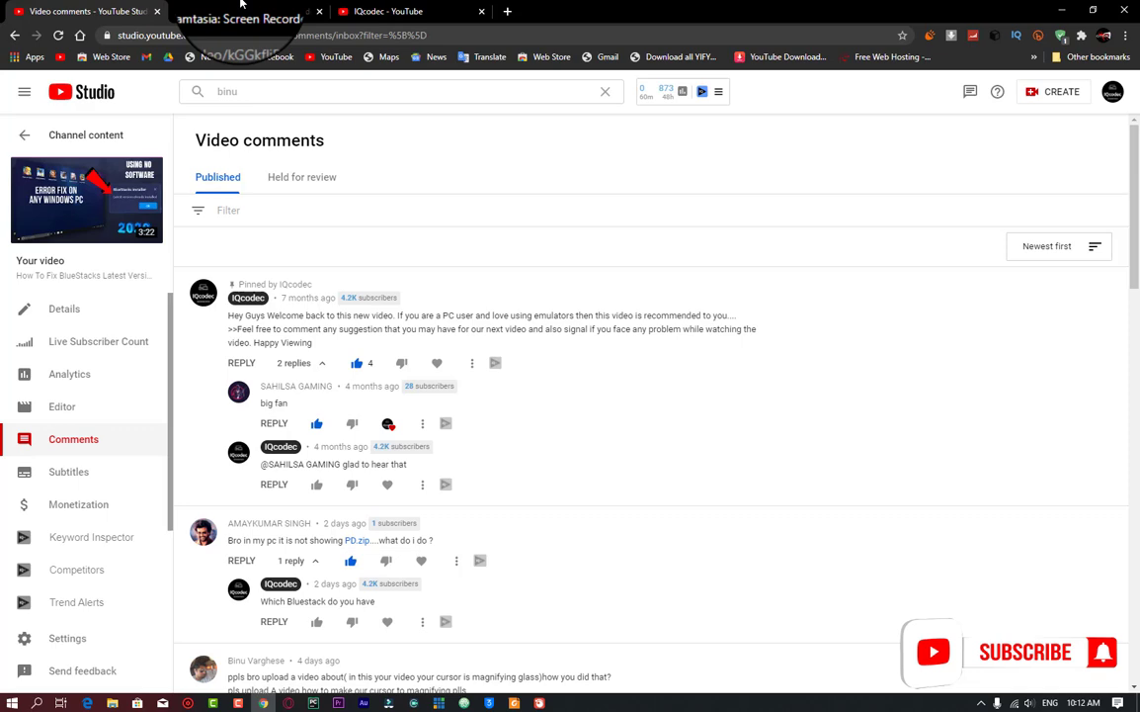
click(247, 12)
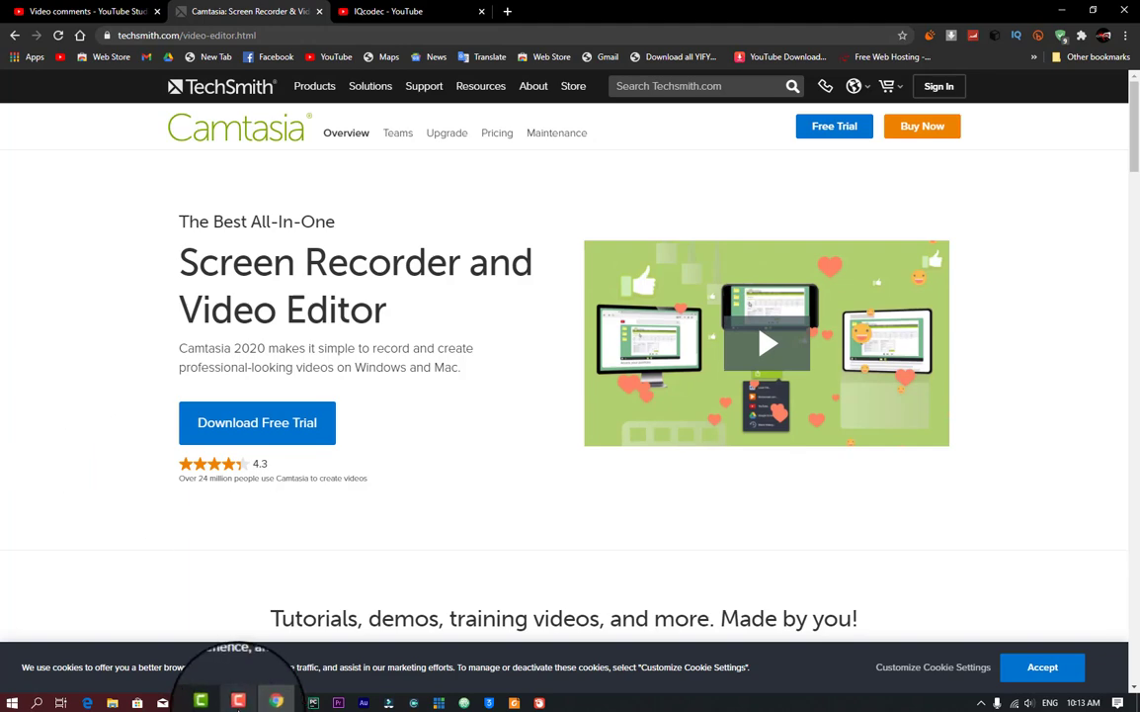
mouse_move(670, 707)
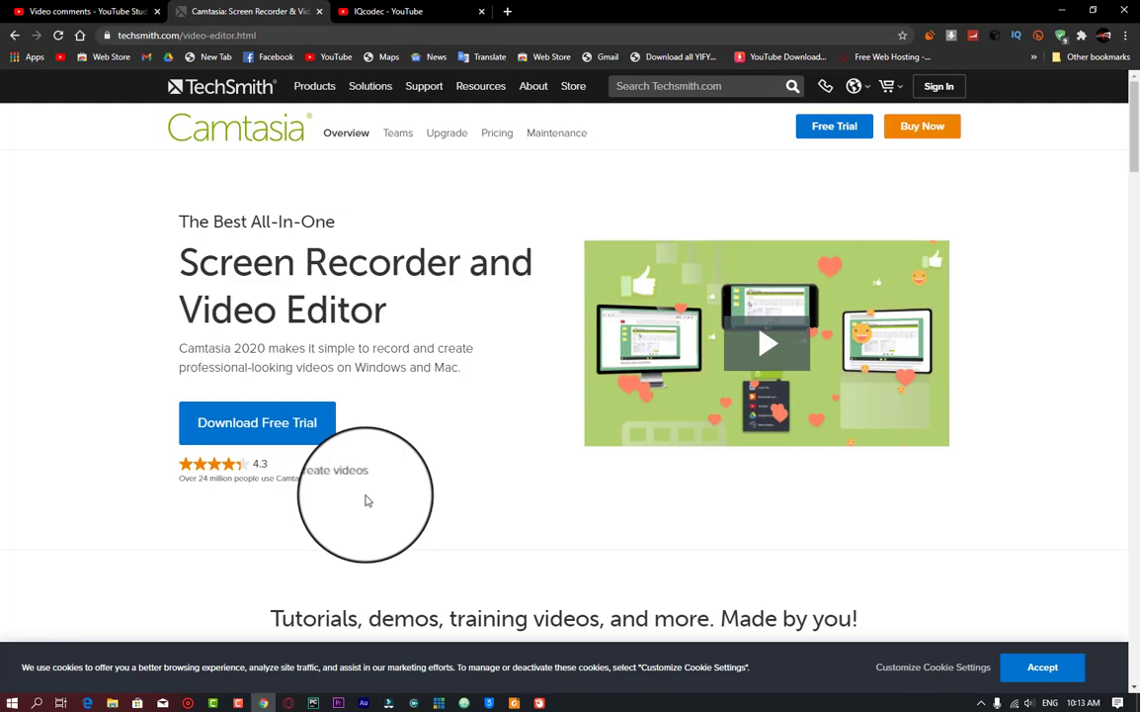
Scroll the Camtasia product page down and back up
scroll(down, 3)
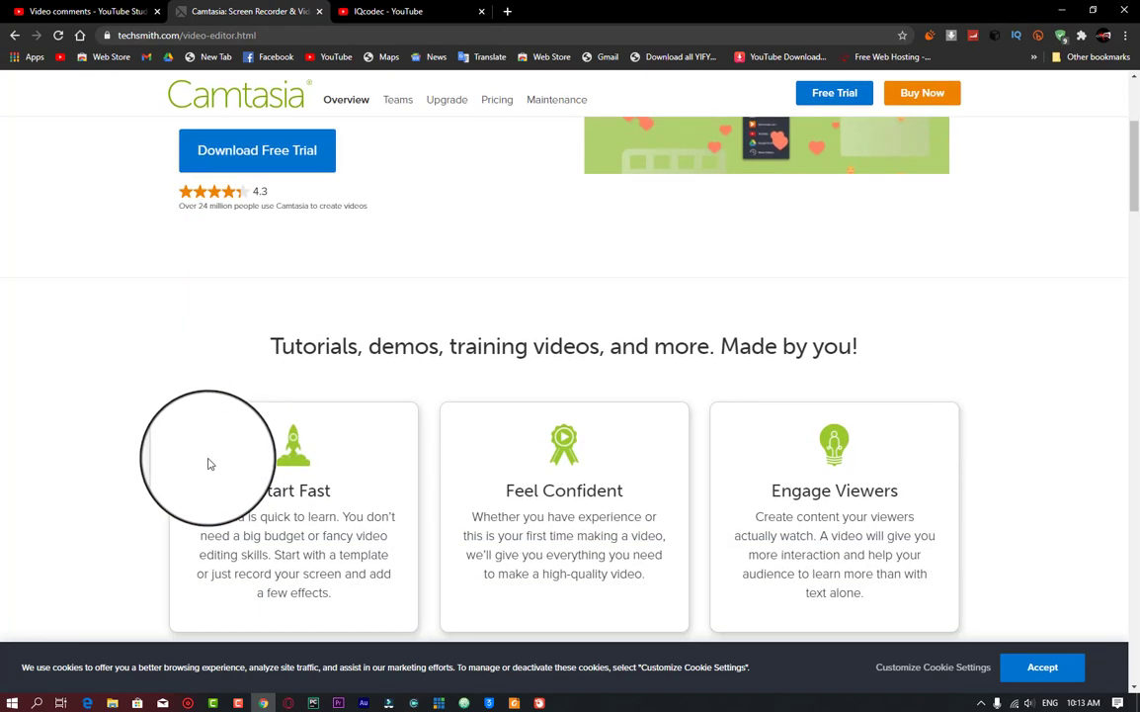
scroll(up, 3)
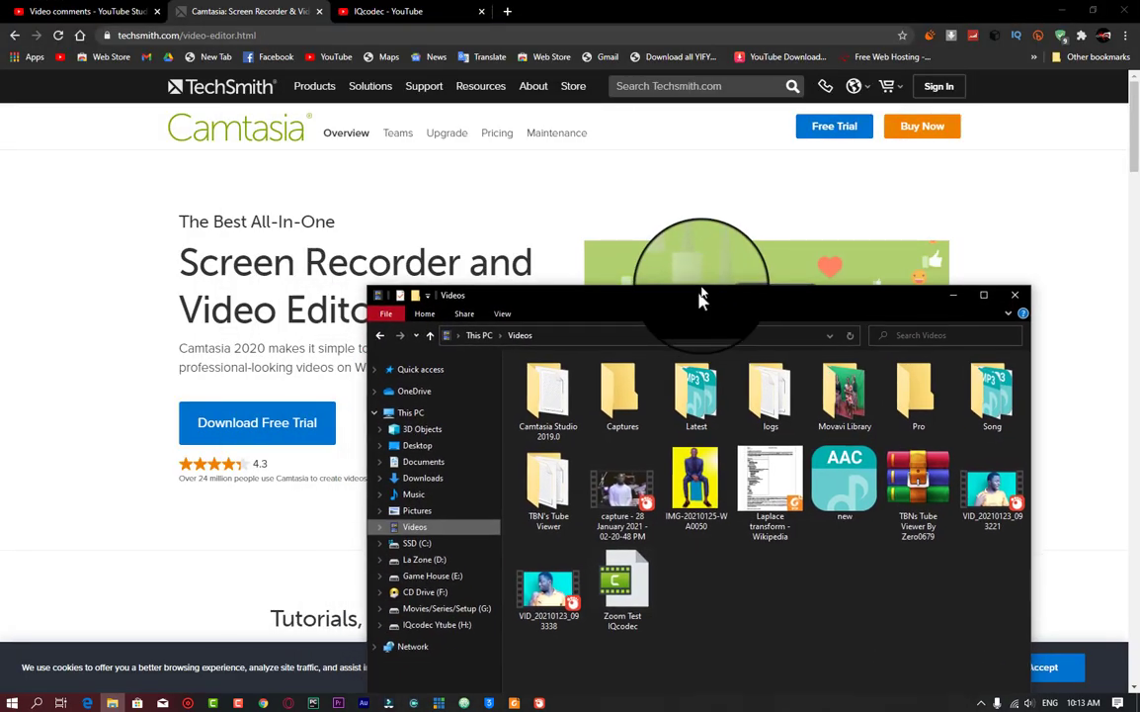
Launch the Zoom Test IQcodec project from the Videos folder and return to the channel page
click(1014, 295)
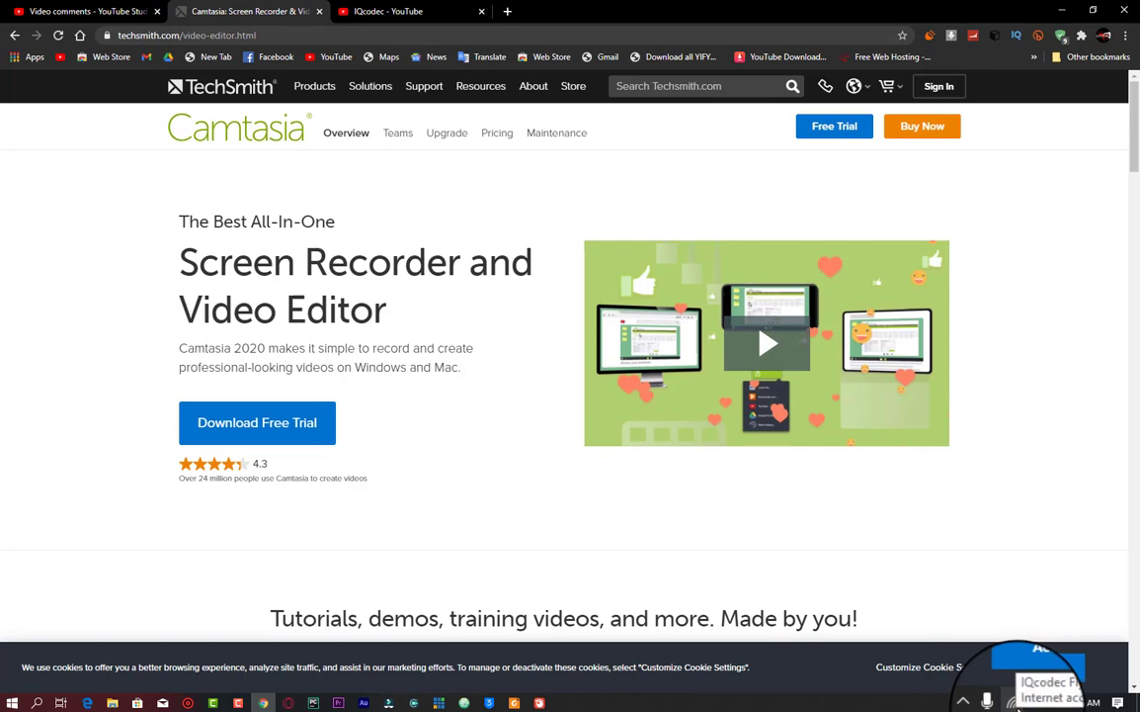
click(1012, 701)
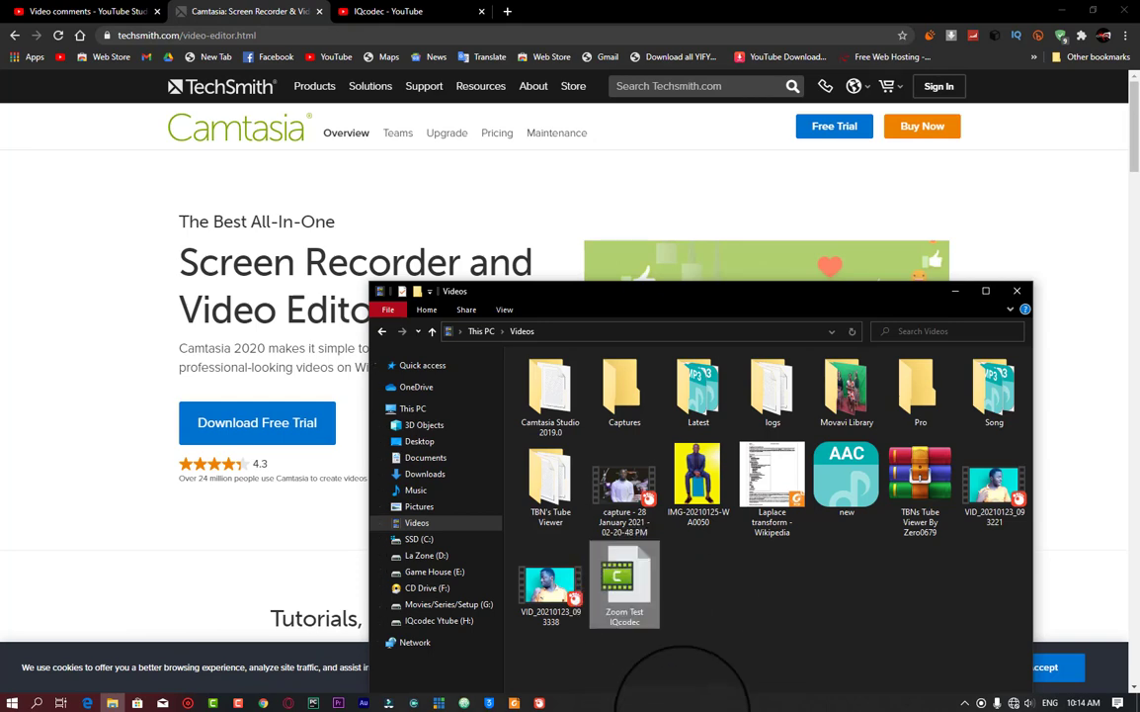
mouse_move(625, 589)
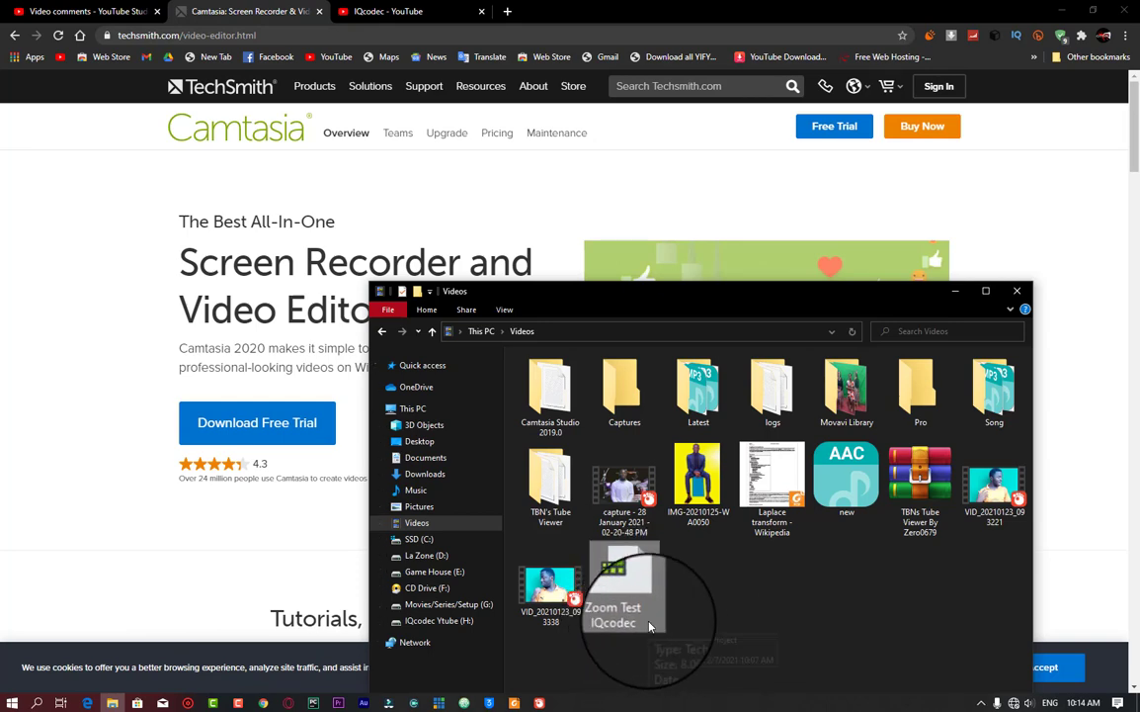
double_click(624, 584)
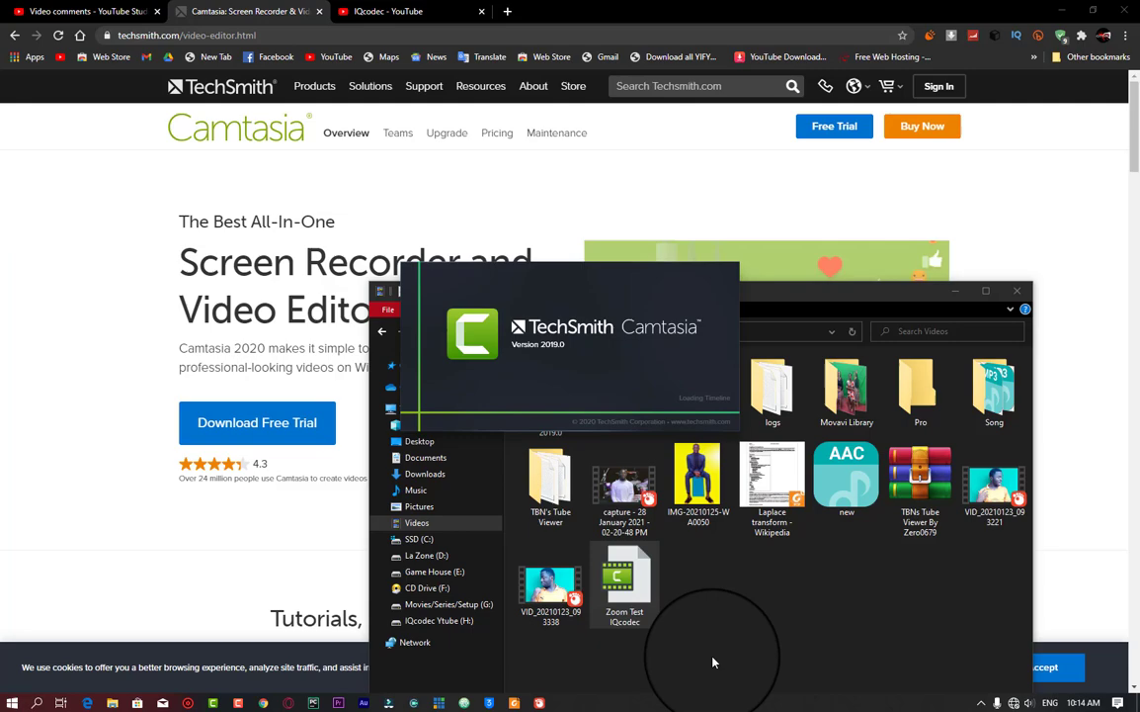
click(405, 11)
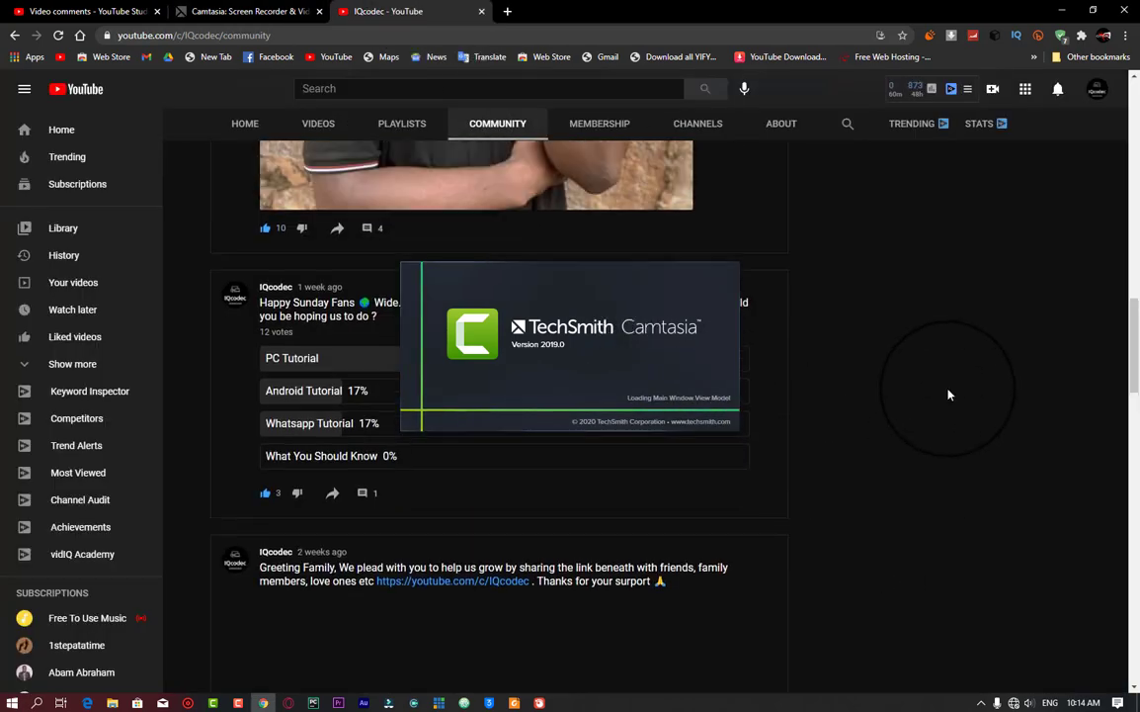
Show the video's comments list in YouTube Studio with the viewer comment and reply
scroll(up, 3)
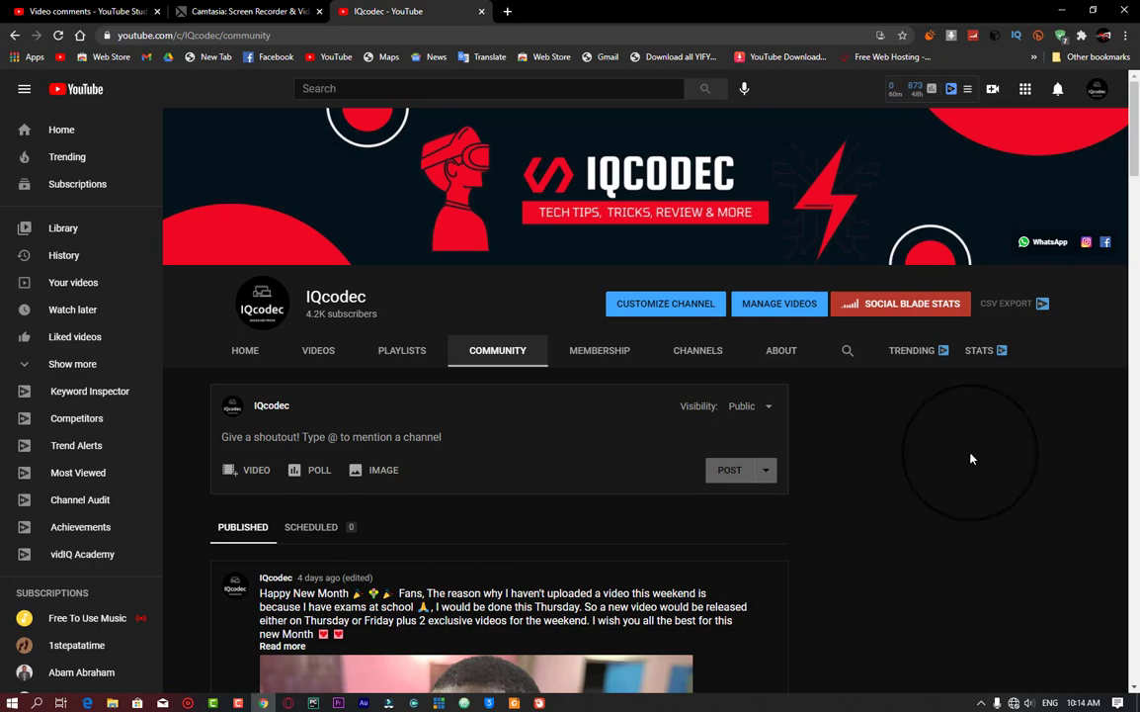
mouse_move(878, 526)
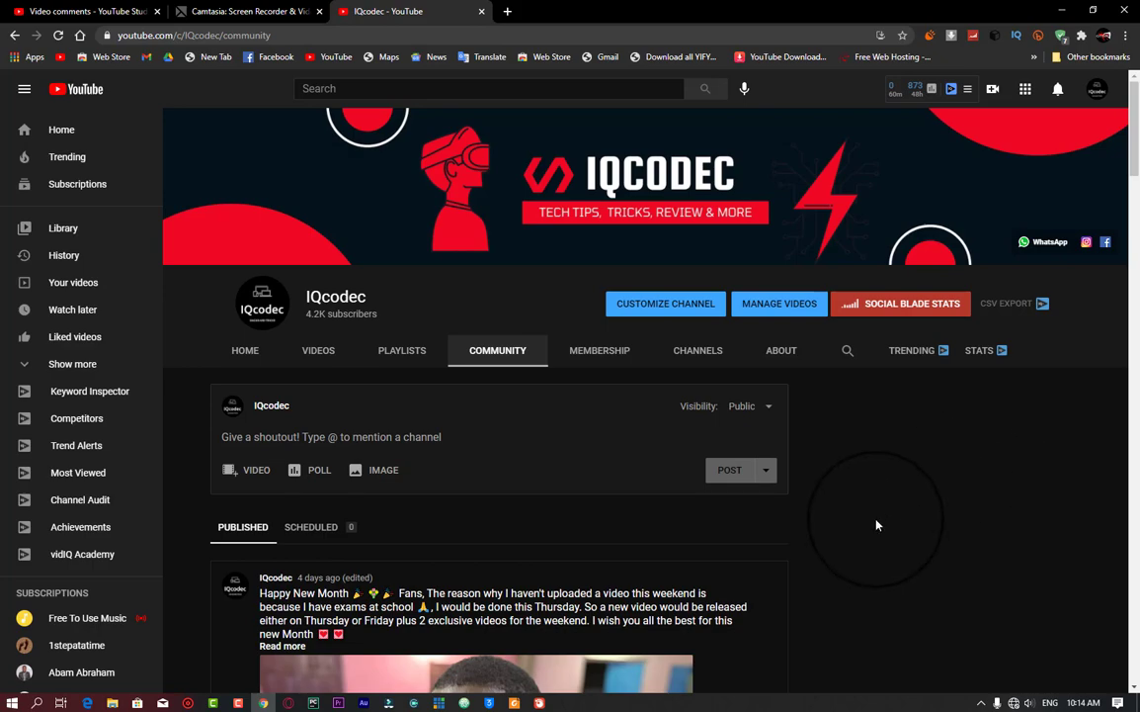
click(83, 11)
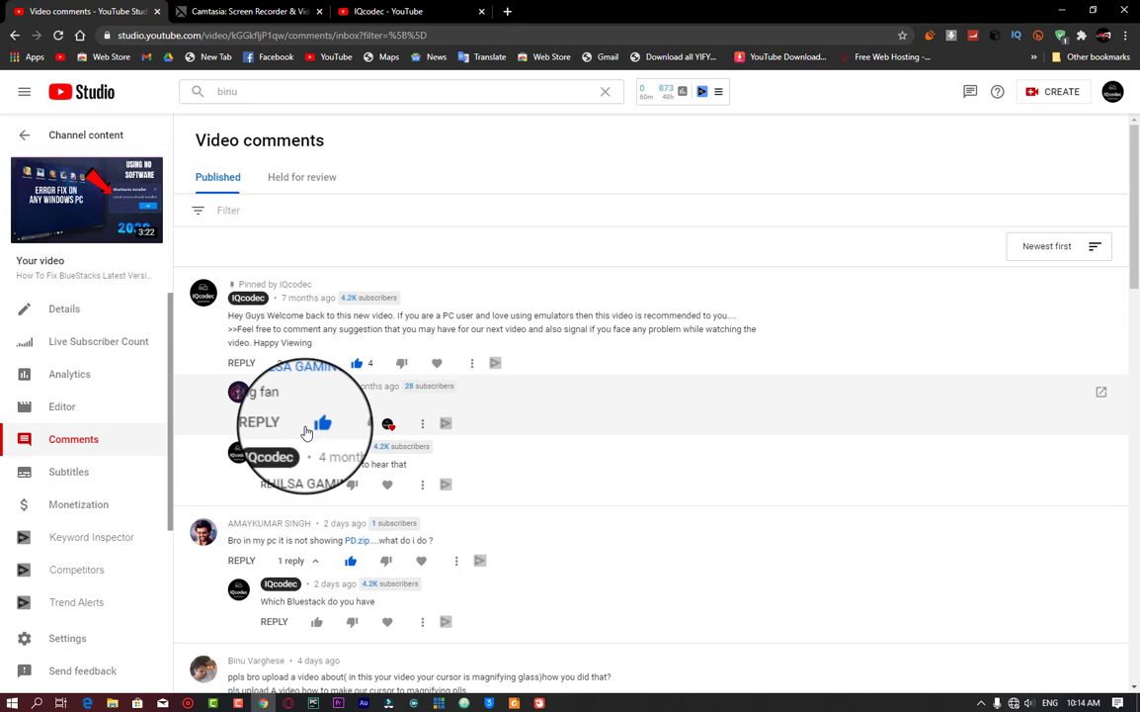
click(292, 364)
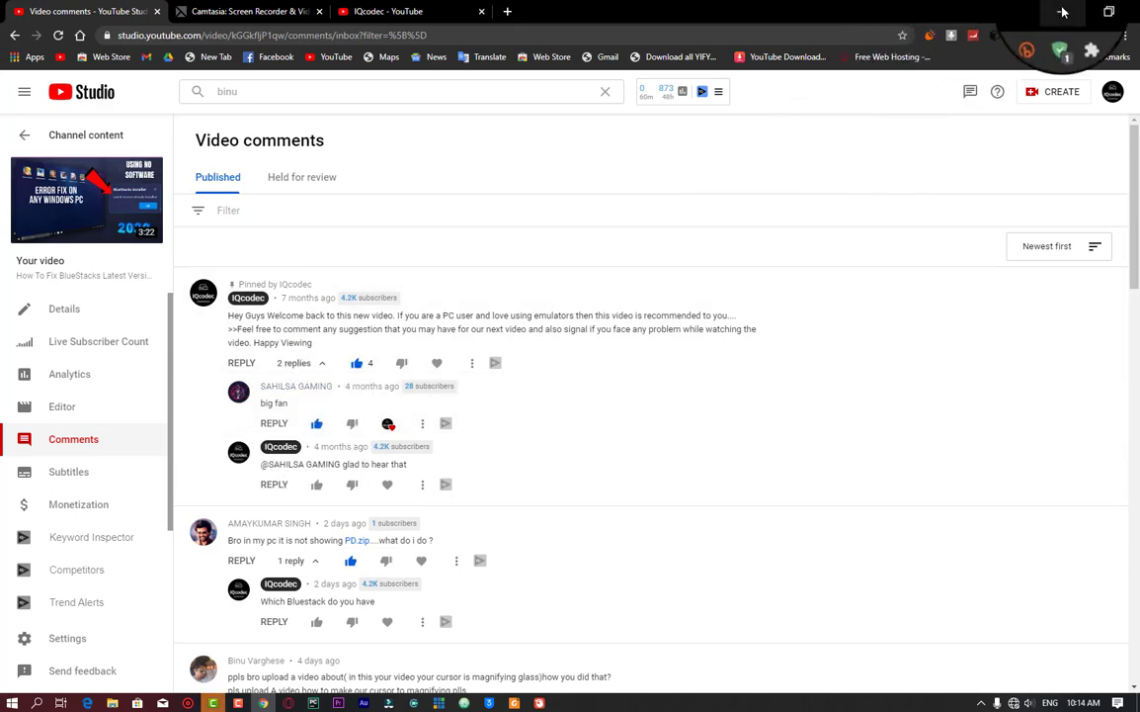
mouse_move(1064, 12)
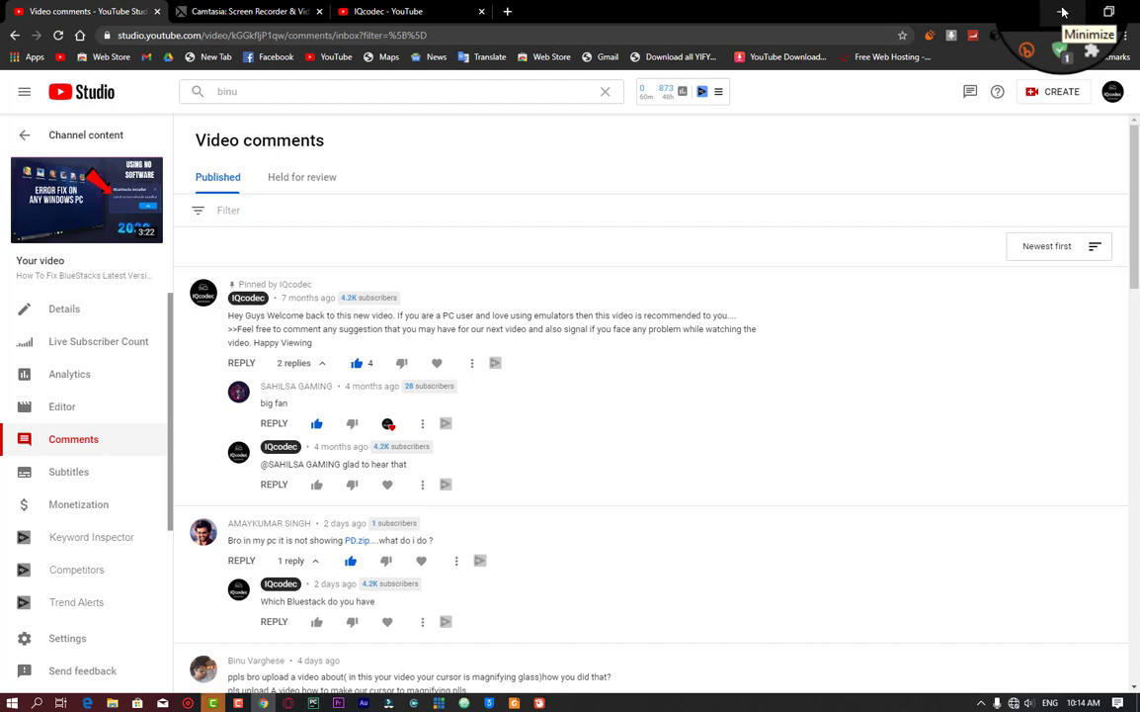
mouse_move(1064, 12)
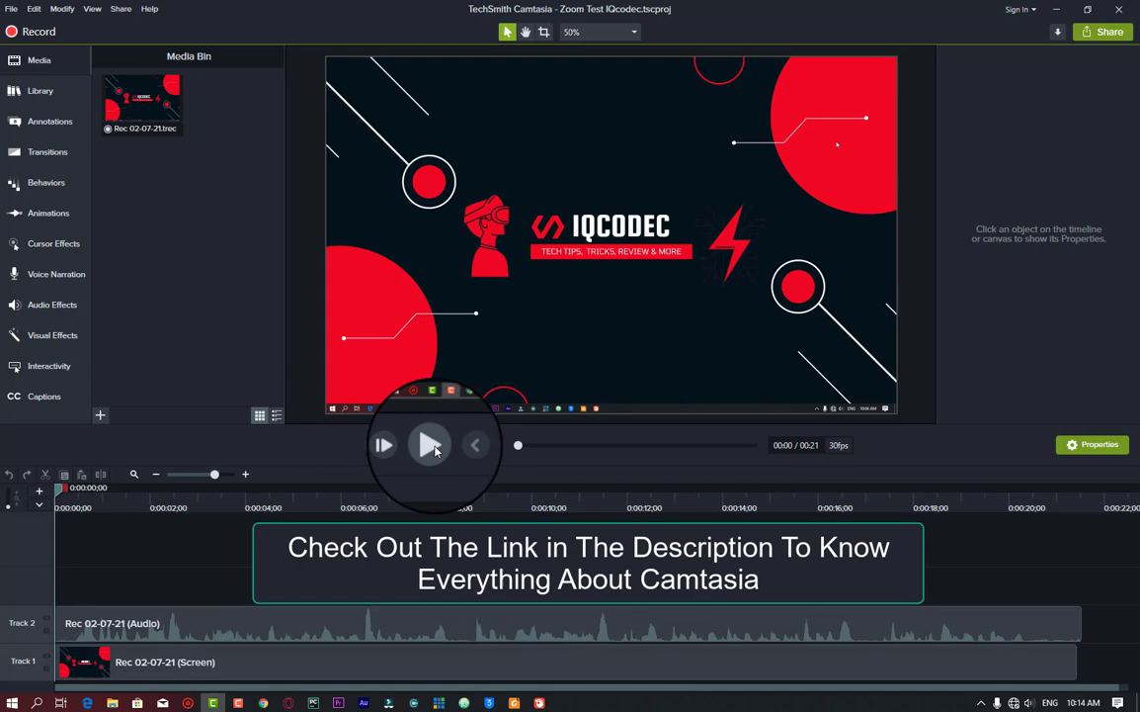
click(431, 445)
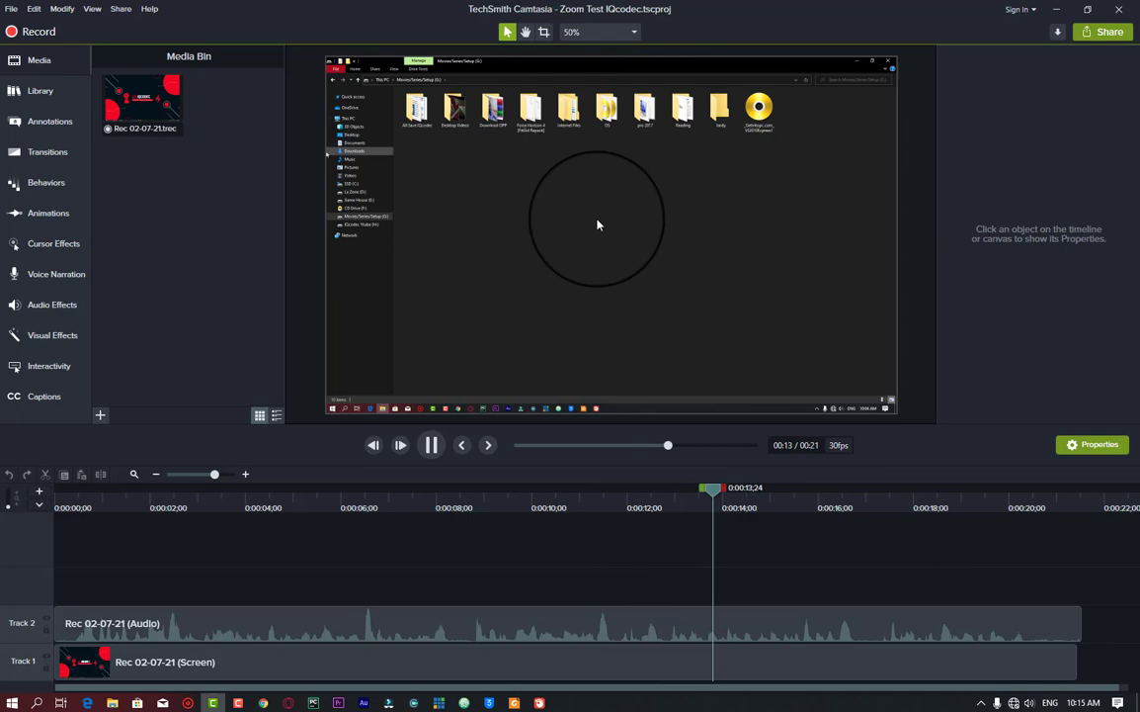
click(431, 444)
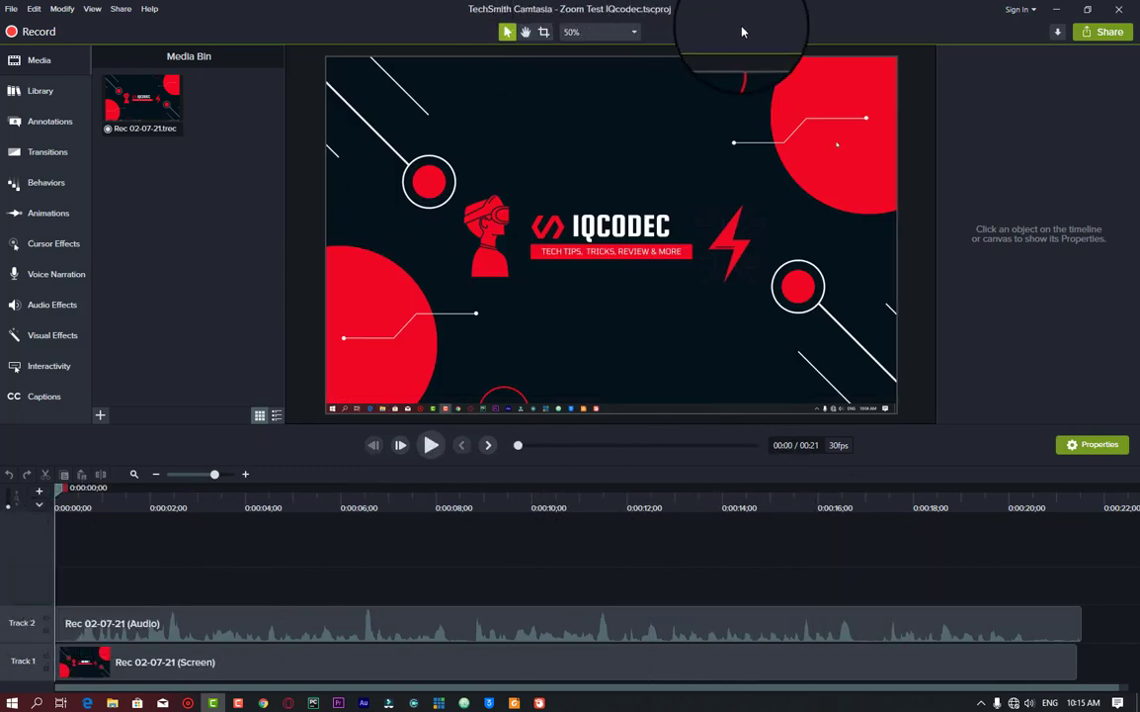
mouse_move(44, 249)
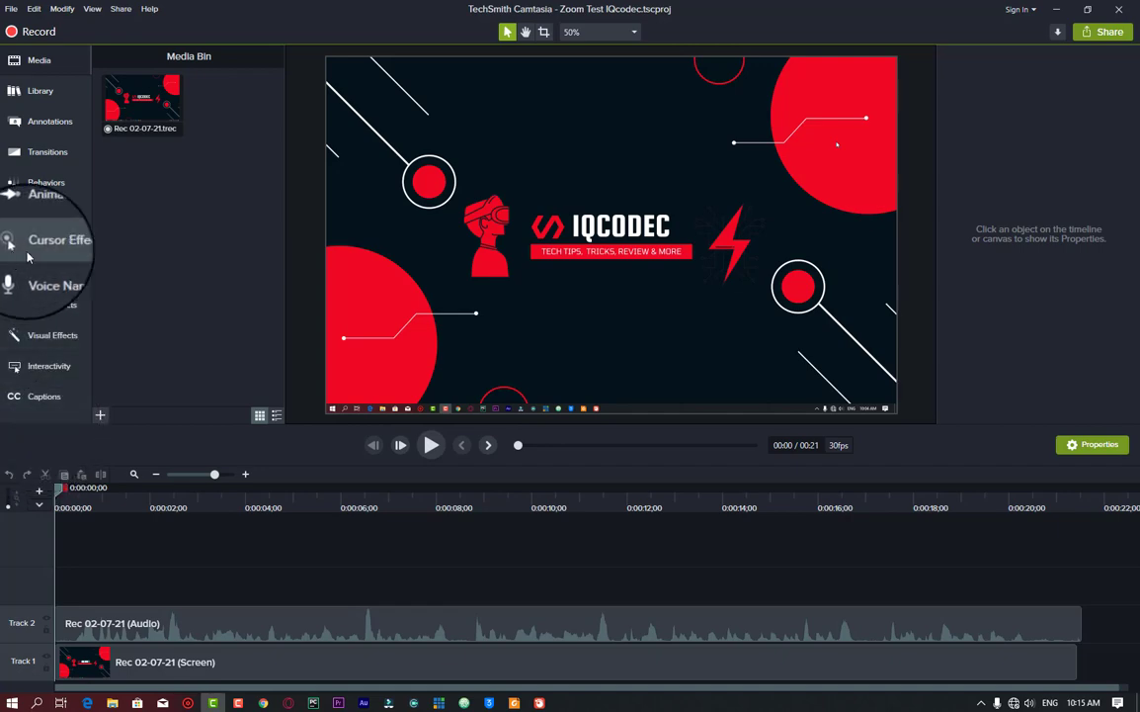
Apply Cursor Spotlight and Cursor Highlight effects to the screen clip and preview them
click(53, 243)
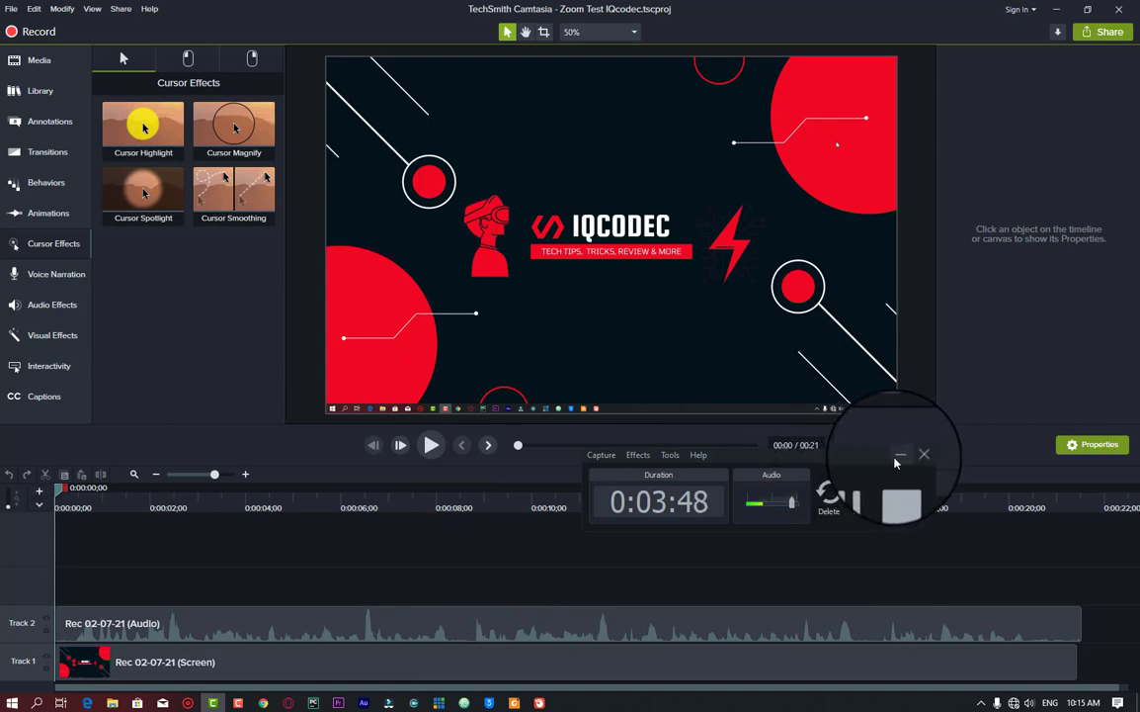
click(901, 452)
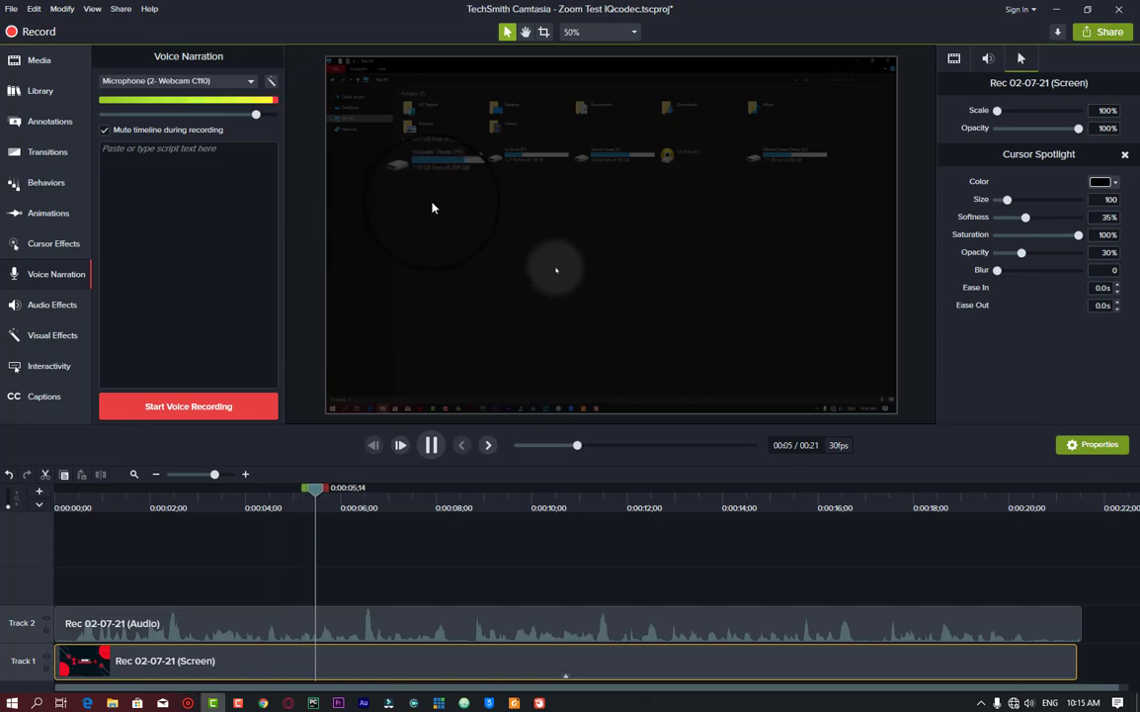
click(430, 444)
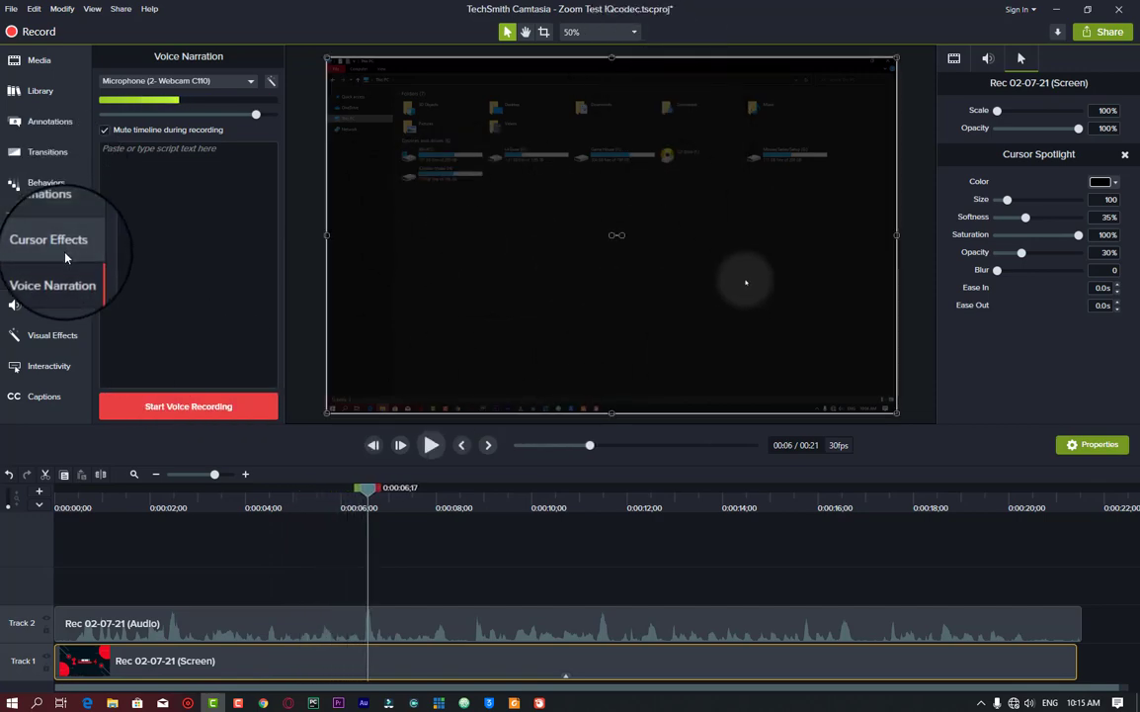
click(48, 240)
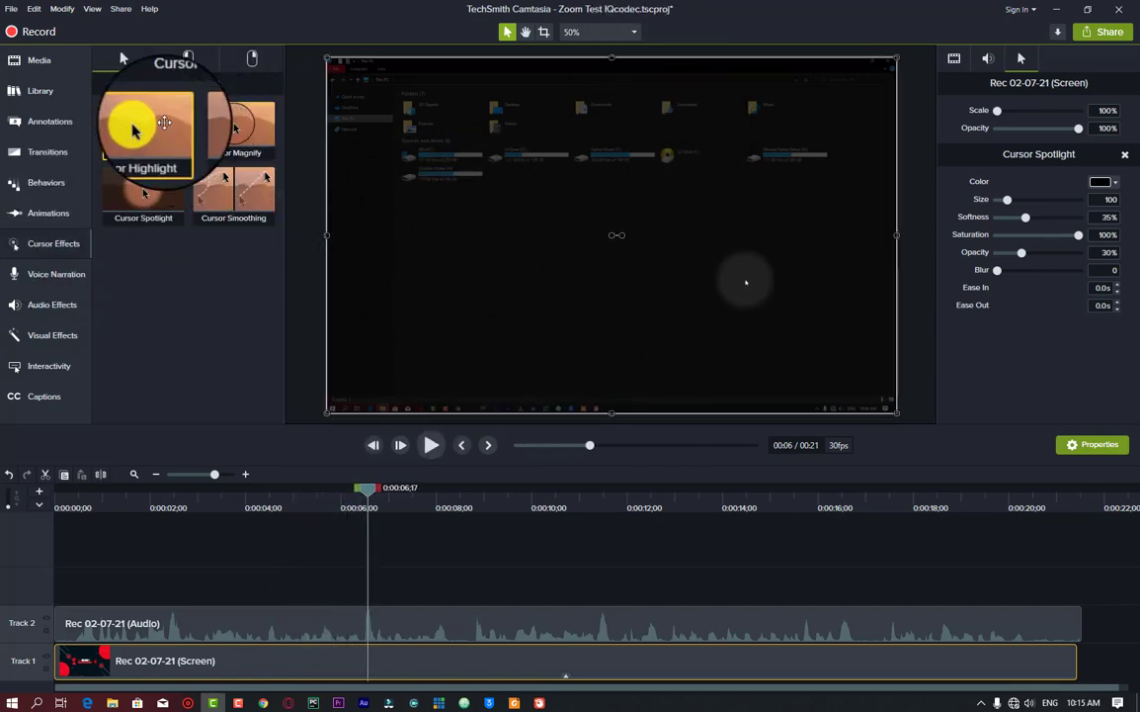
double_click(142, 129)
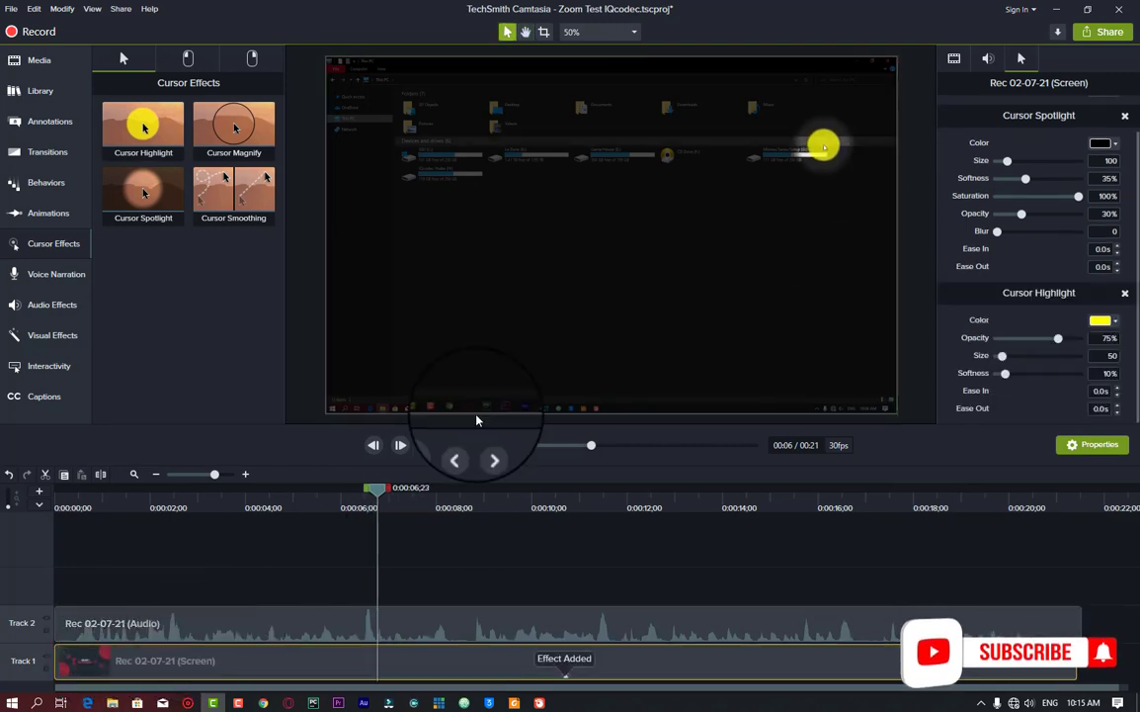
click(399, 445)
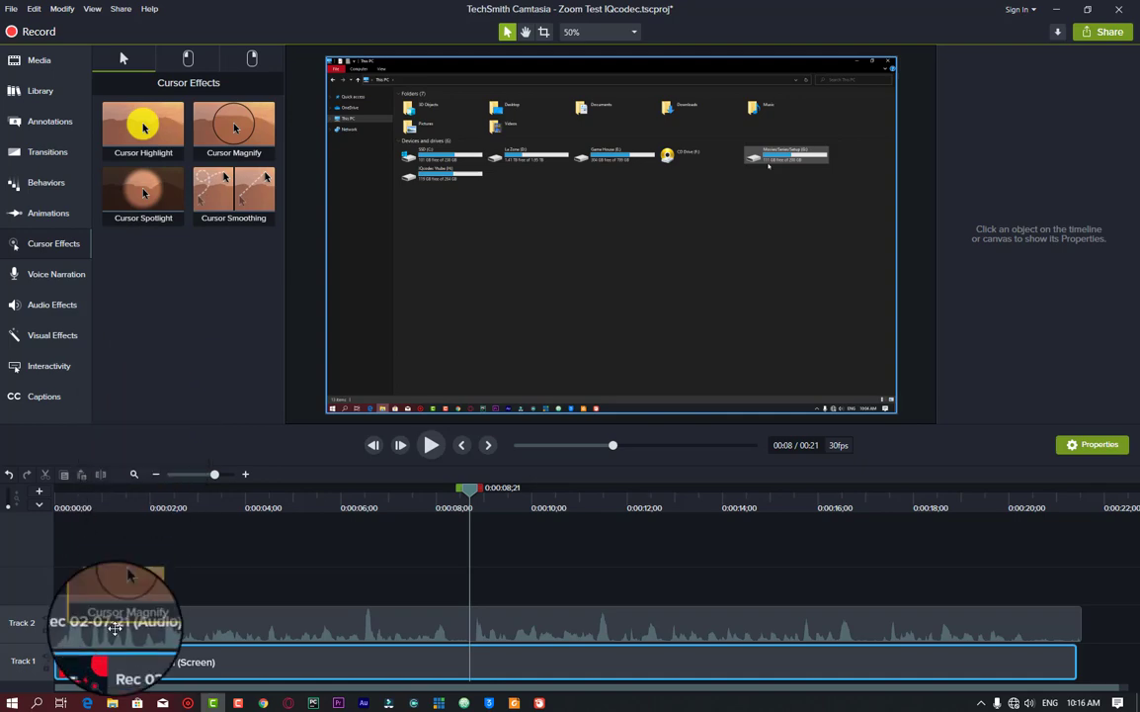
Apply the Cursor Magnify effect to the Track 1 clip, preview it and rewind near the start
drag(234, 128, 566, 660)
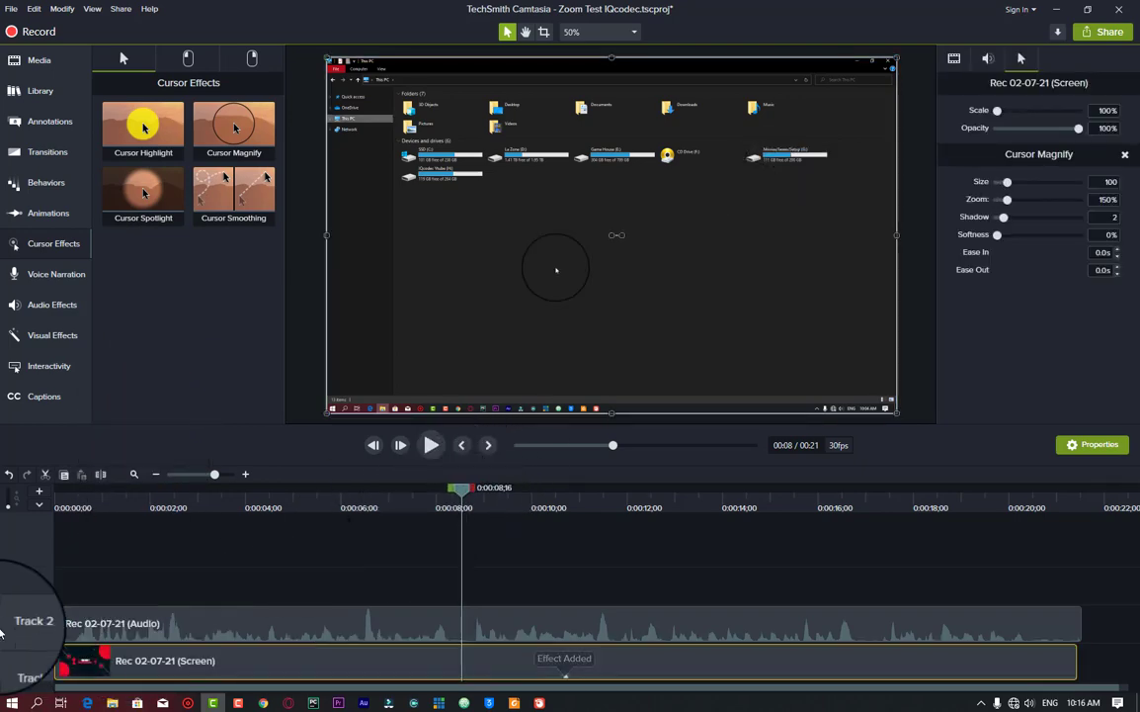
click(431, 444)
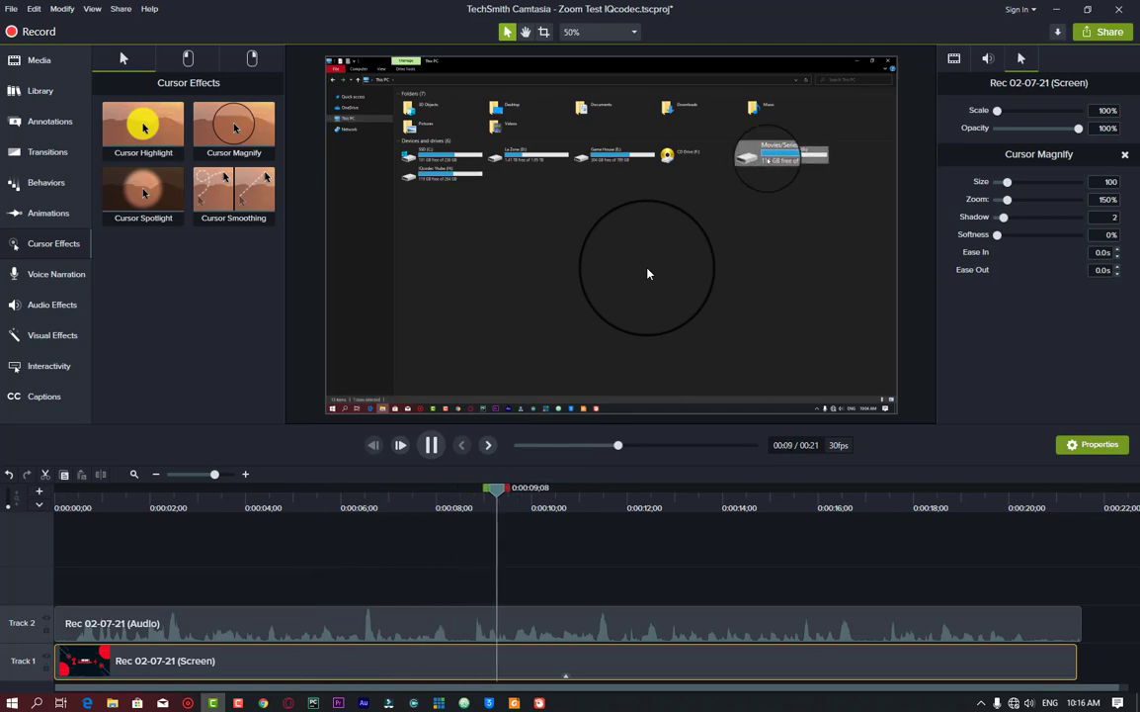
click(431, 444)
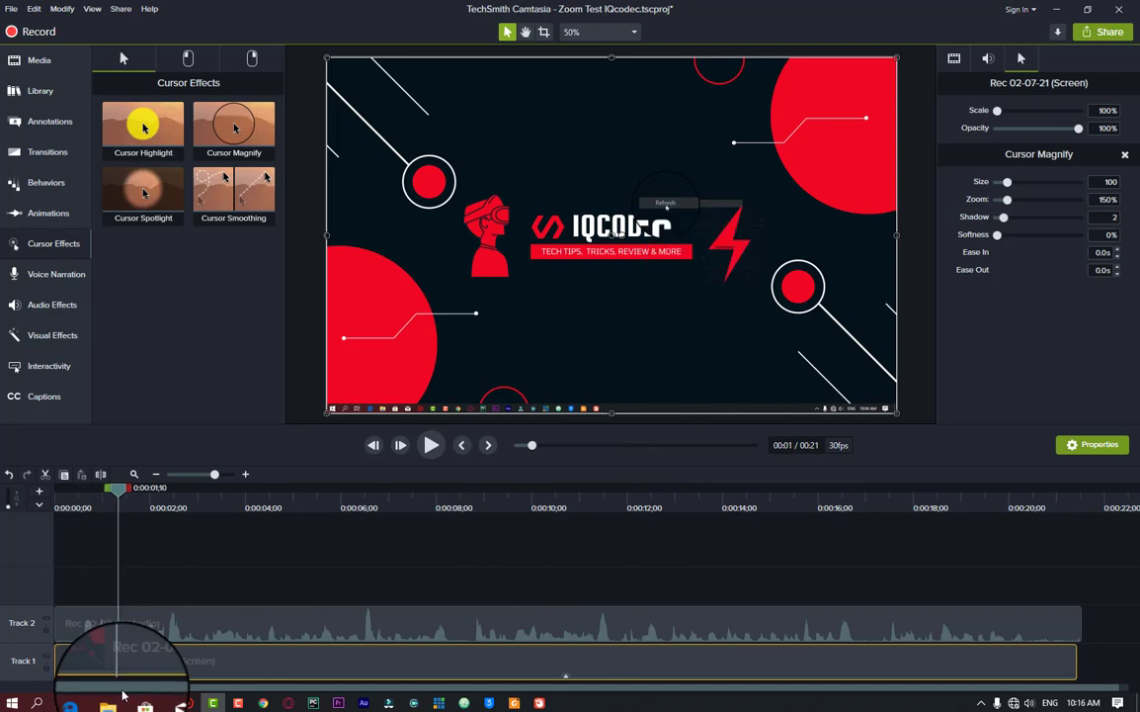
Step through the clip with Zoom-n-Pan animations, pausing at each point to zoom in and reframe
click(47, 213)
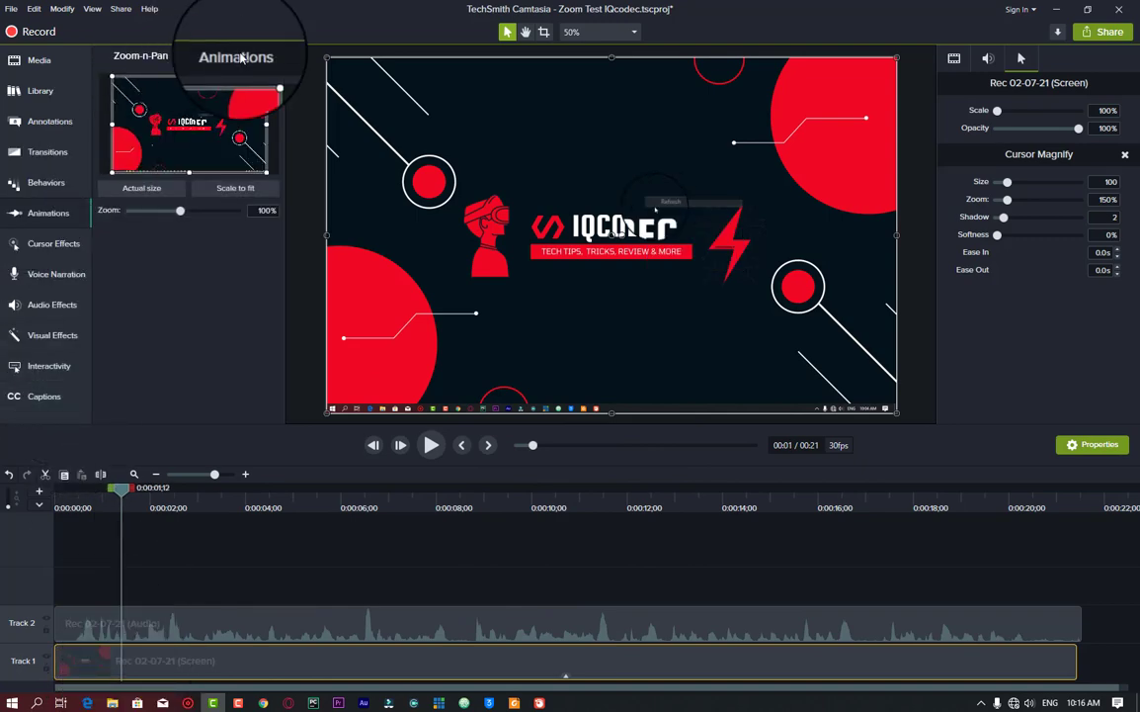
click(431, 445)
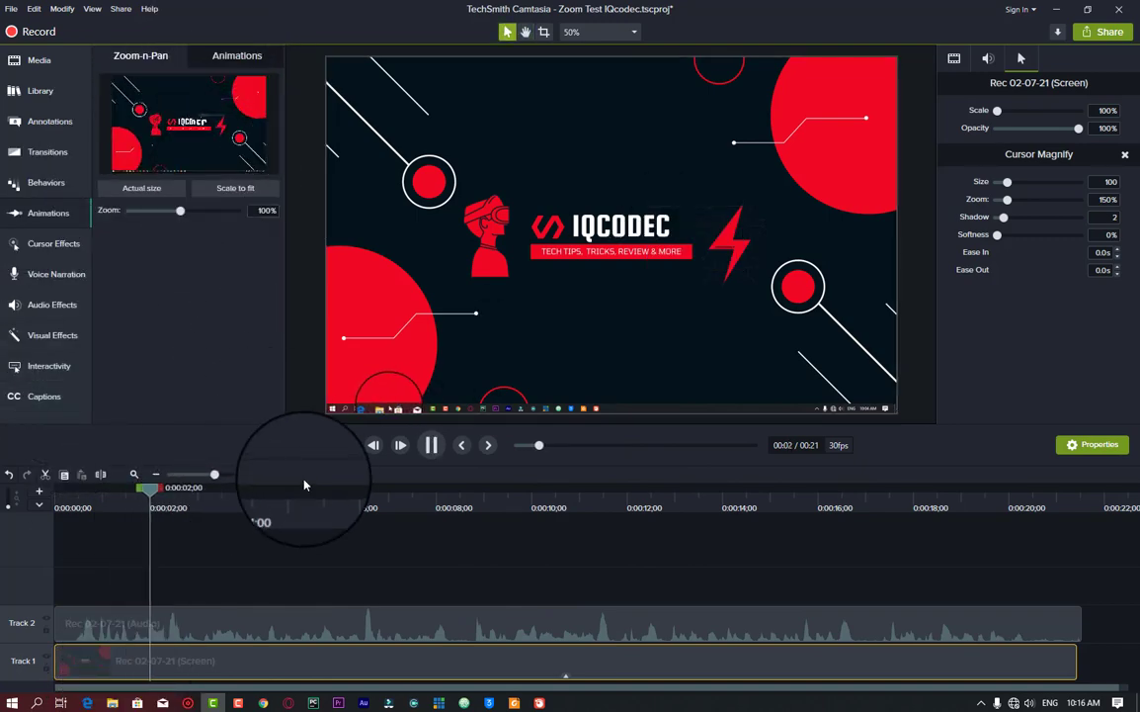
click(399, 445)
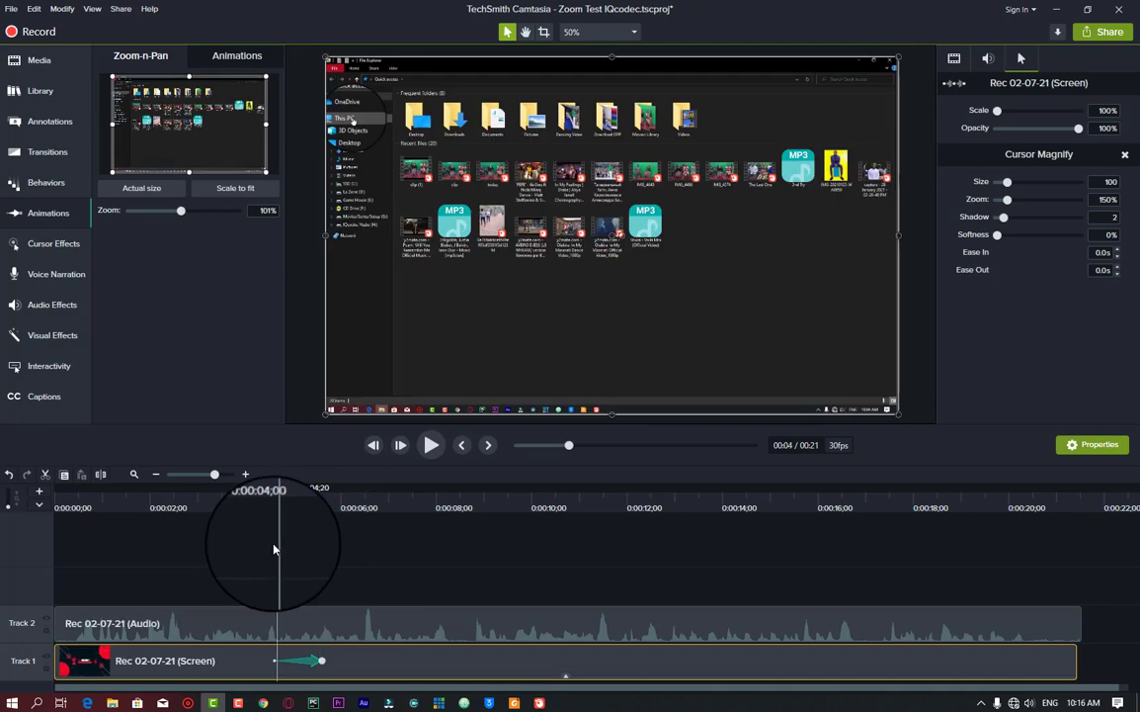
click(430, 445)
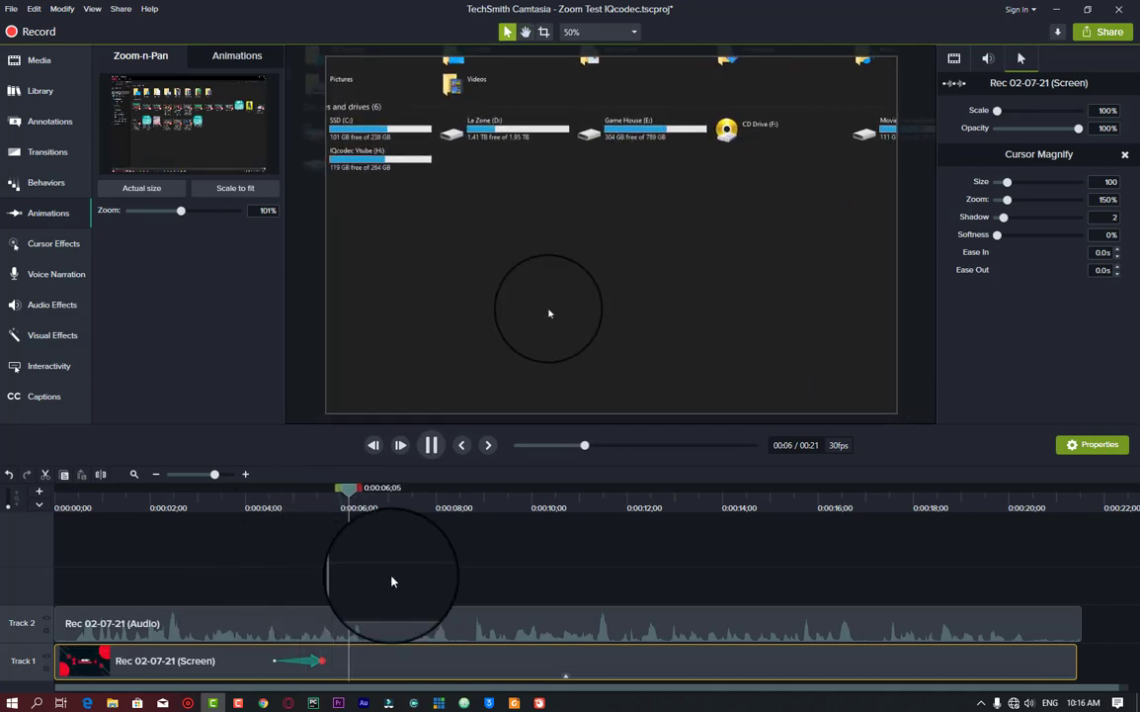
click(431, 445)
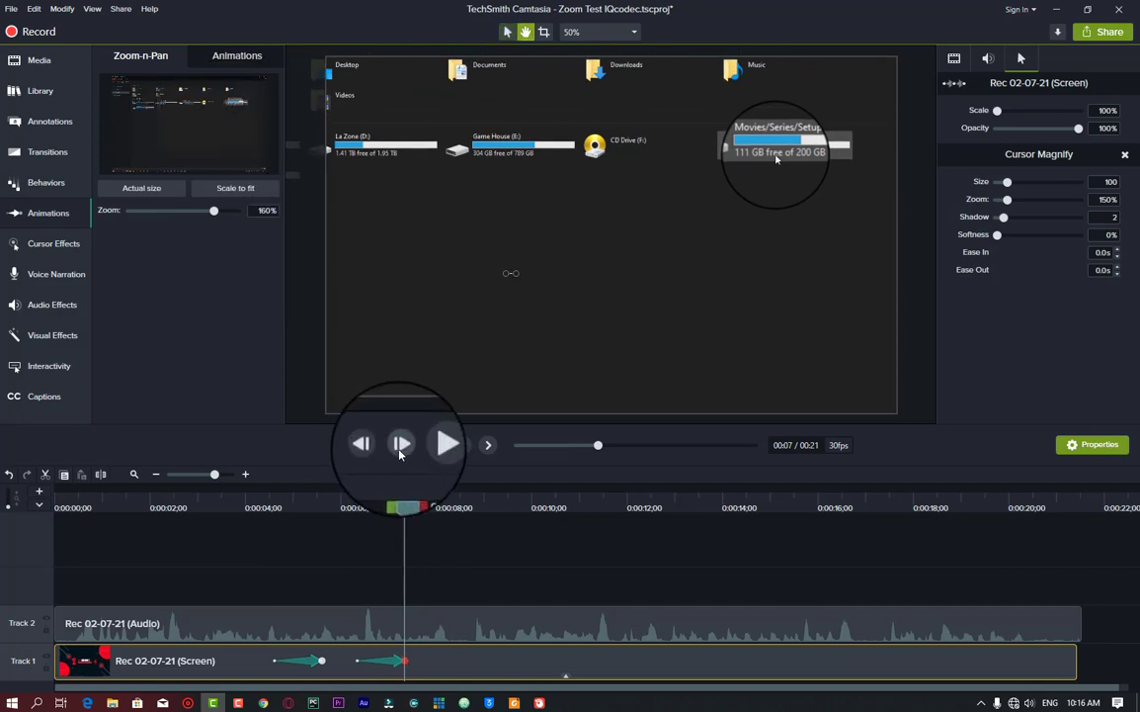
click(447, 443)
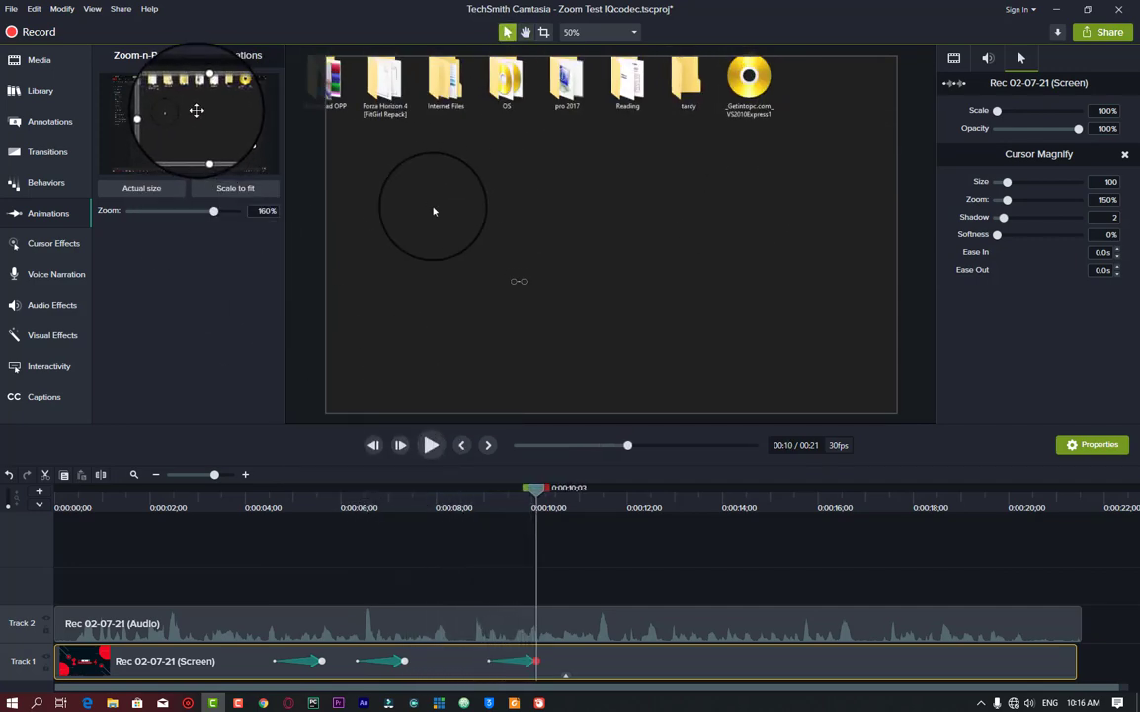
Play the clip back to check the magnifier and zoom animations, then pause
click(431, 445)
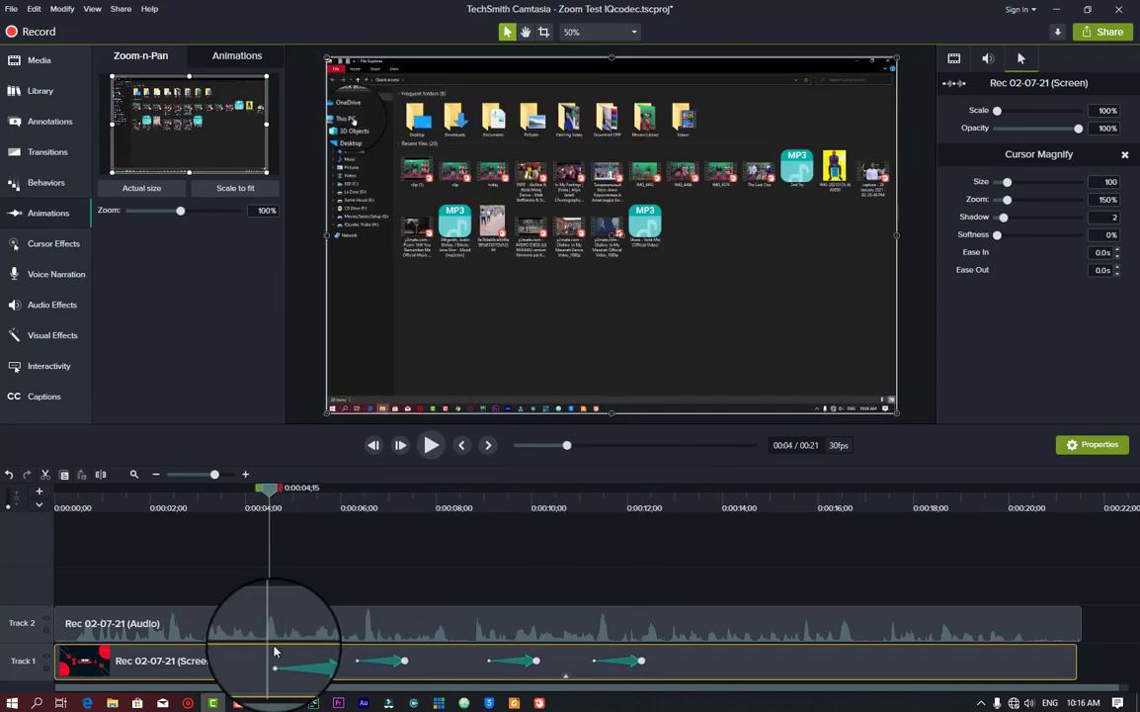
click(431, 445)
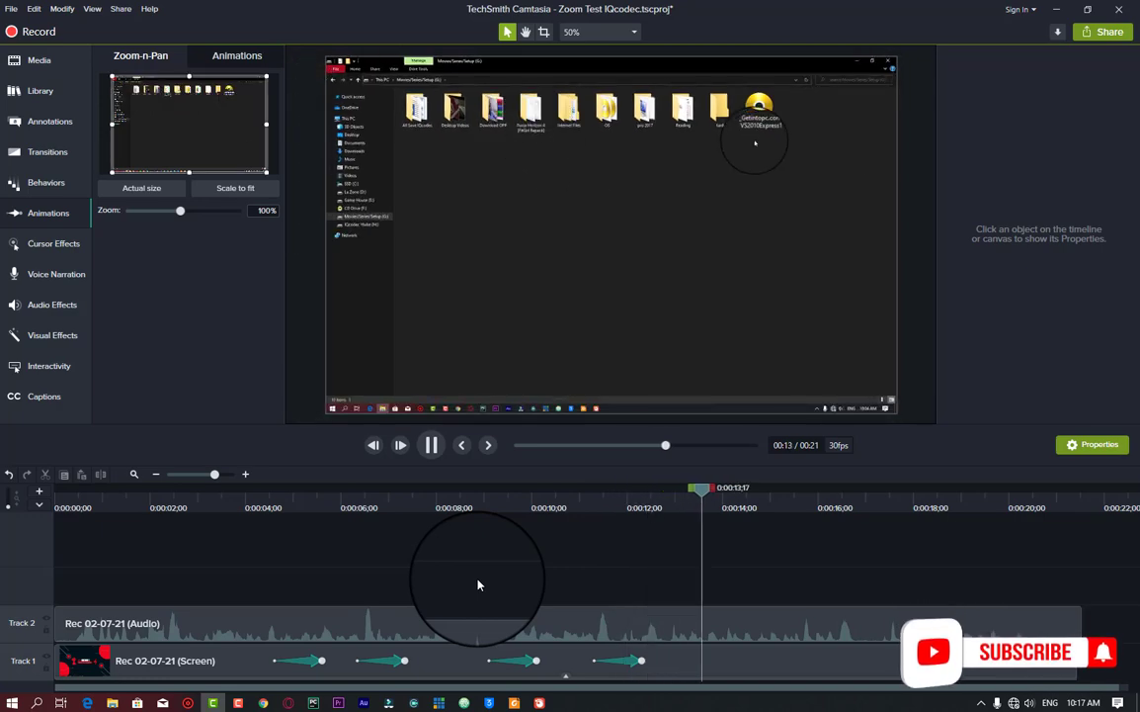
click(431, 445)
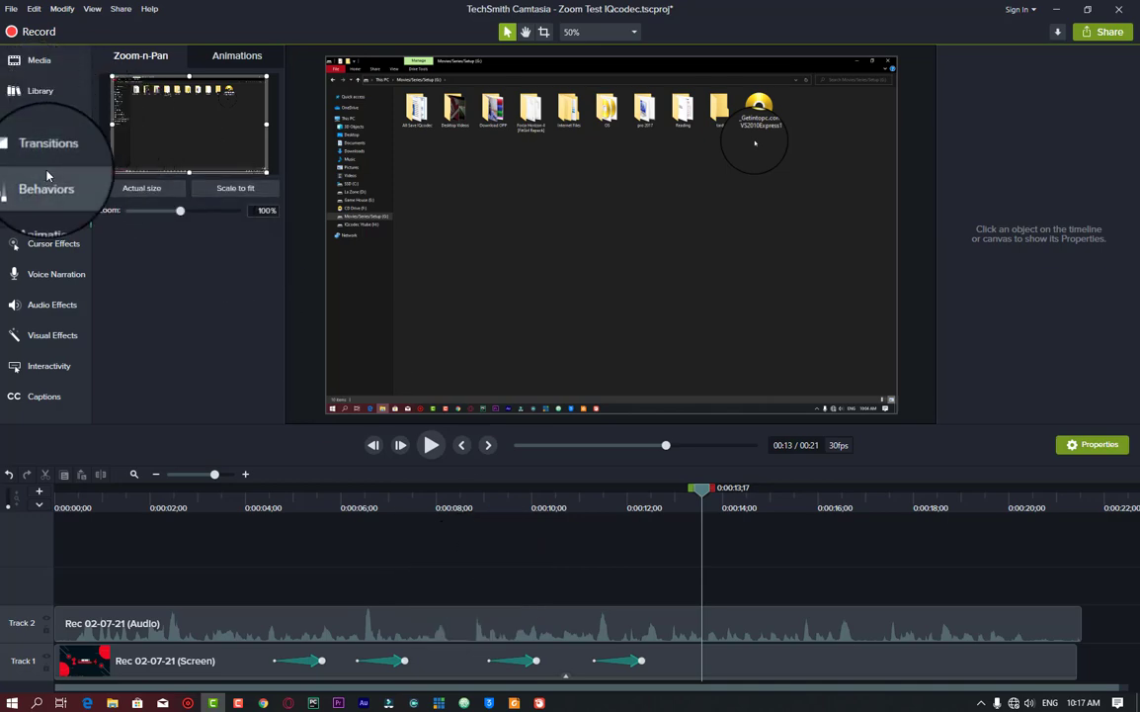
Browse the Library, Transitions, Voice Narration, Audio Effects and Visual Effects panels, ending on the Media Bin
click(39, 91)
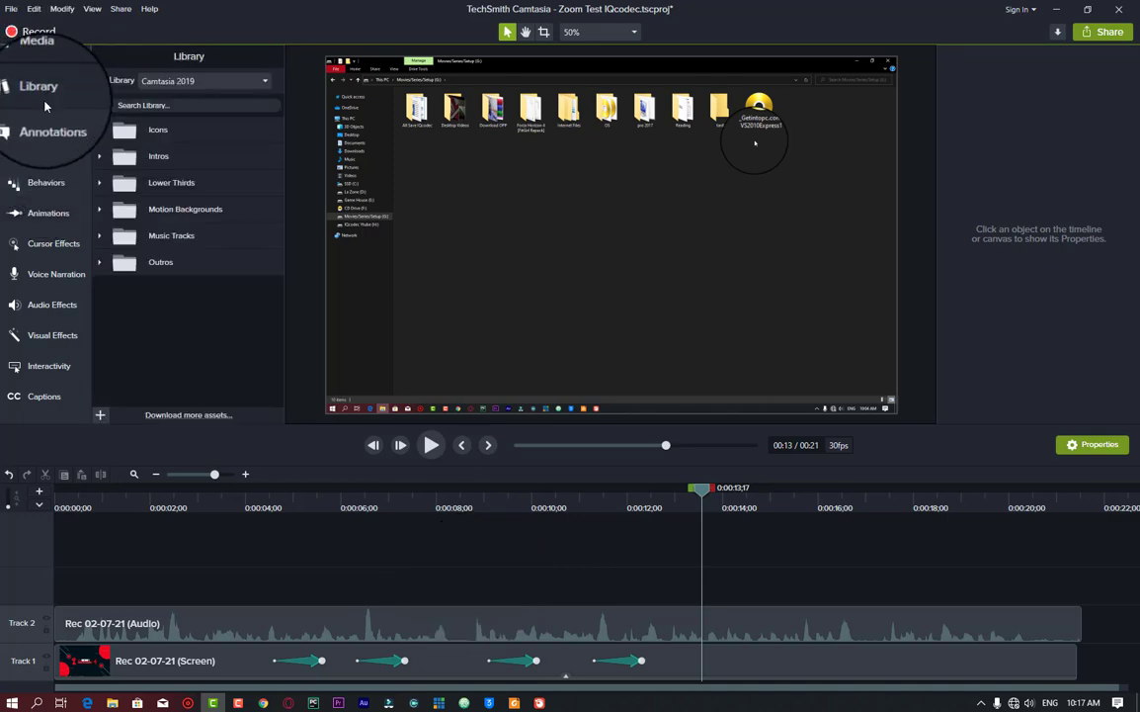
click(49, 134)
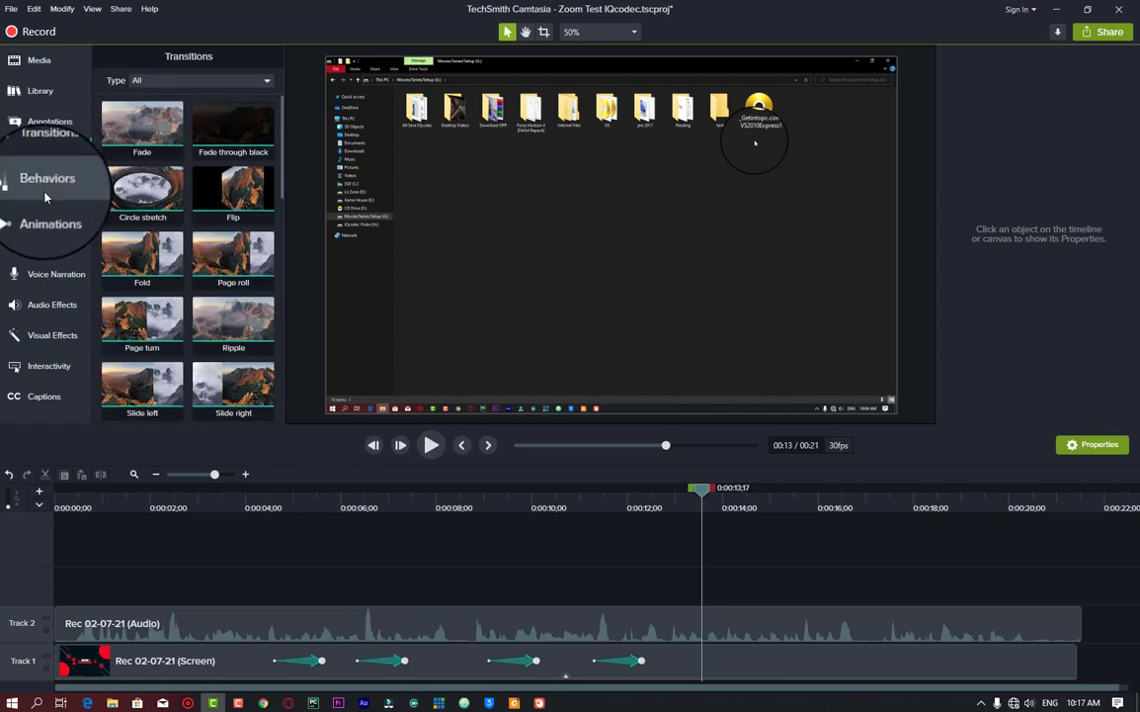
click(55, 272)
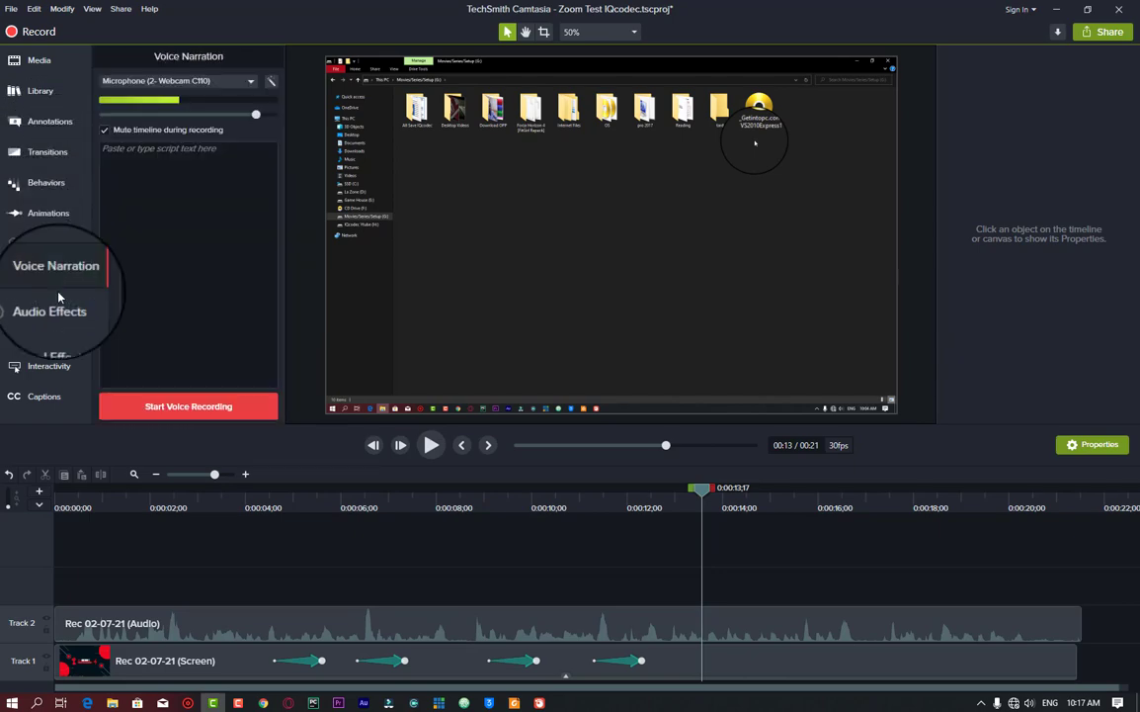
click(49, 312)
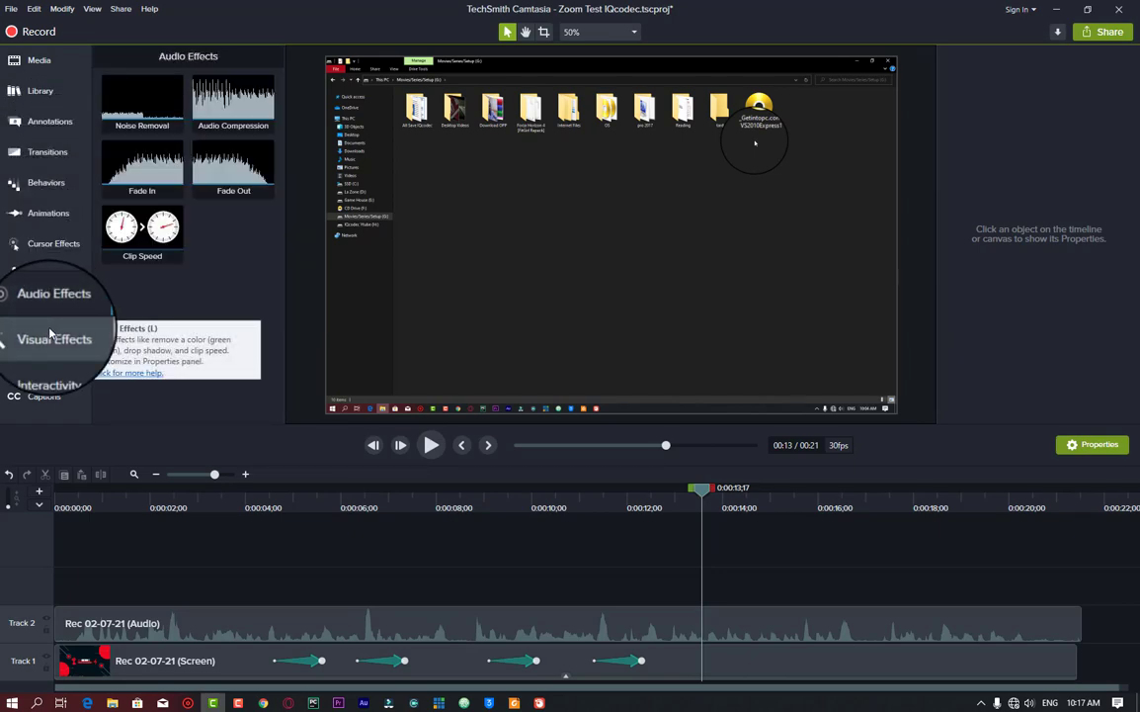
click(53, 336)
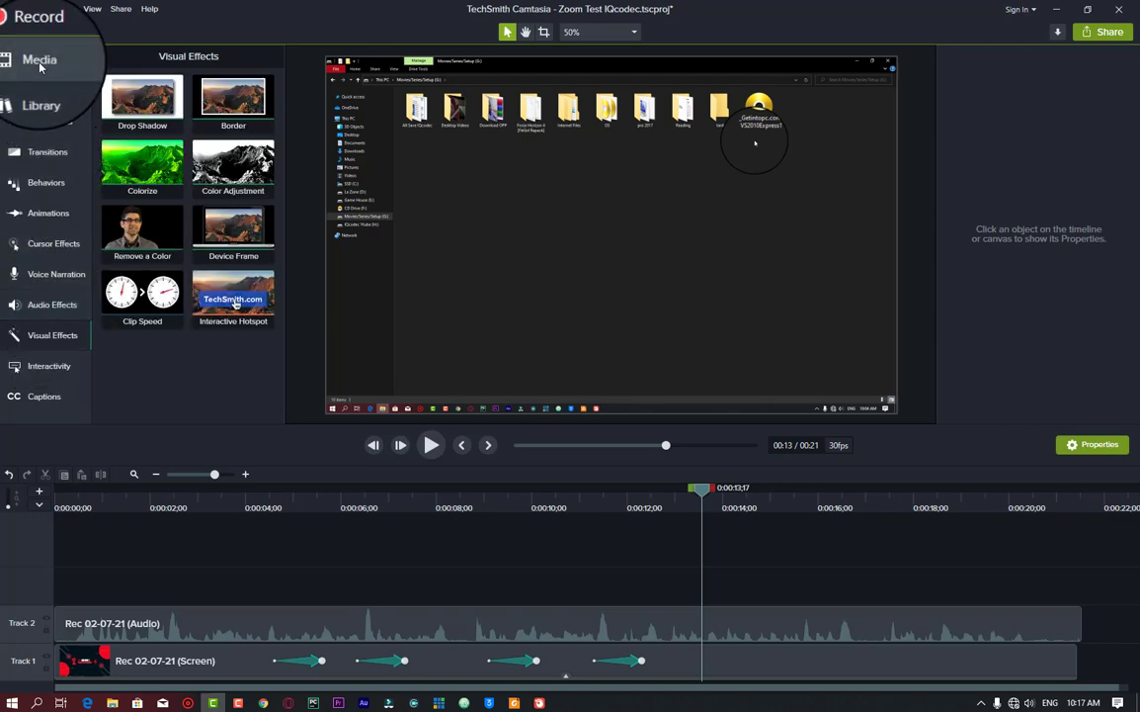
click(40, 59)
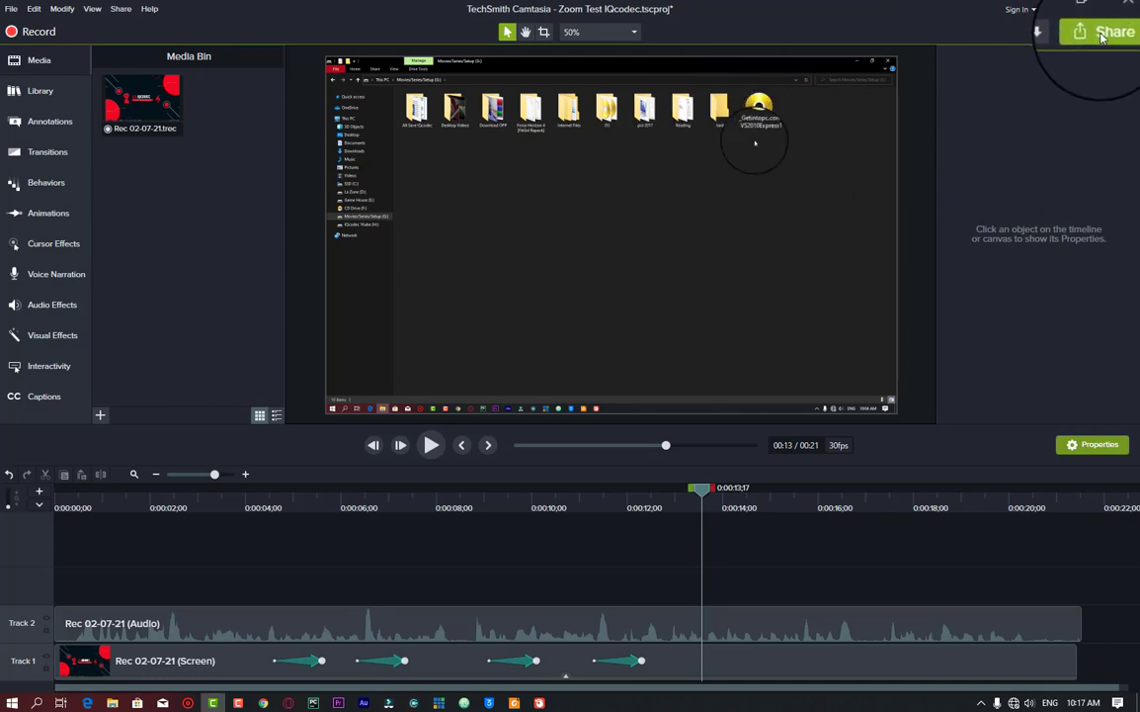
Share to a local file with the 'MP4 only (up to 1080p)' preset and edit the production name
click(1103, 32)
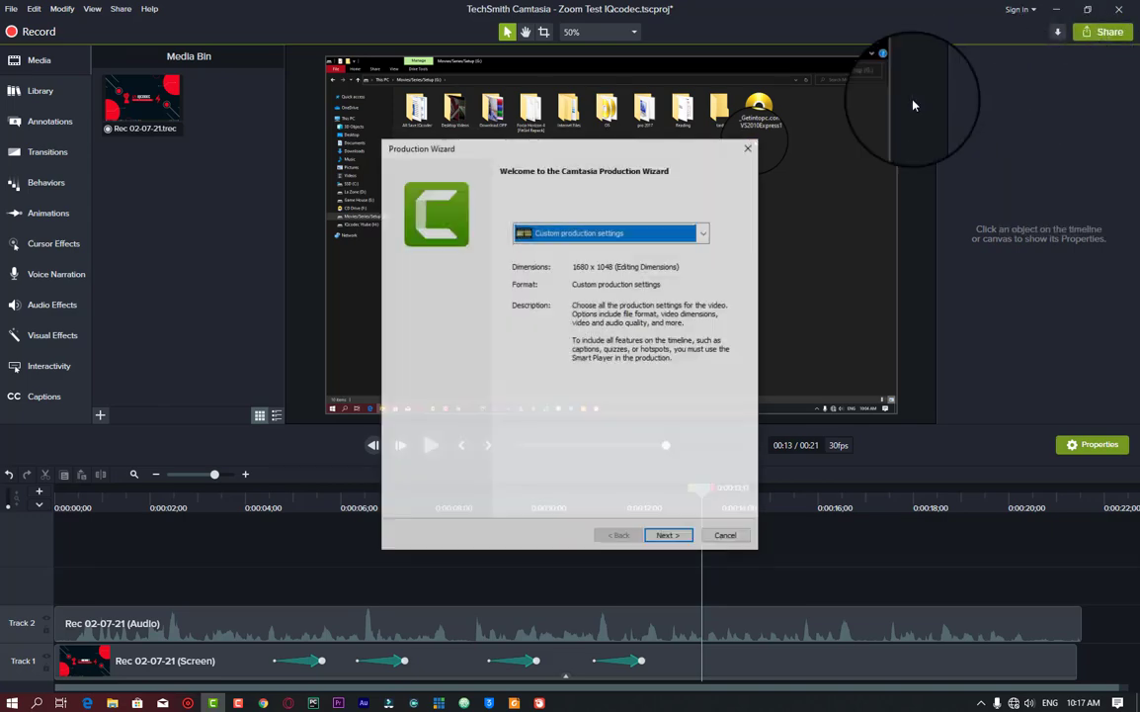
click(704, 233)
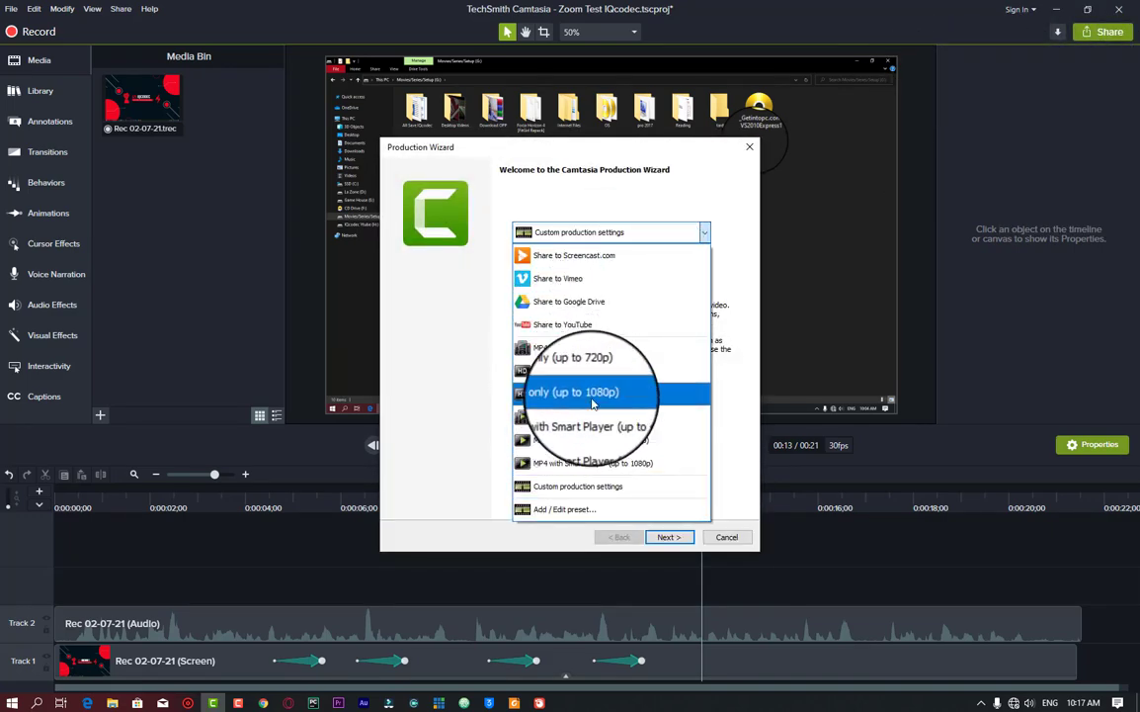
click(573, 391)
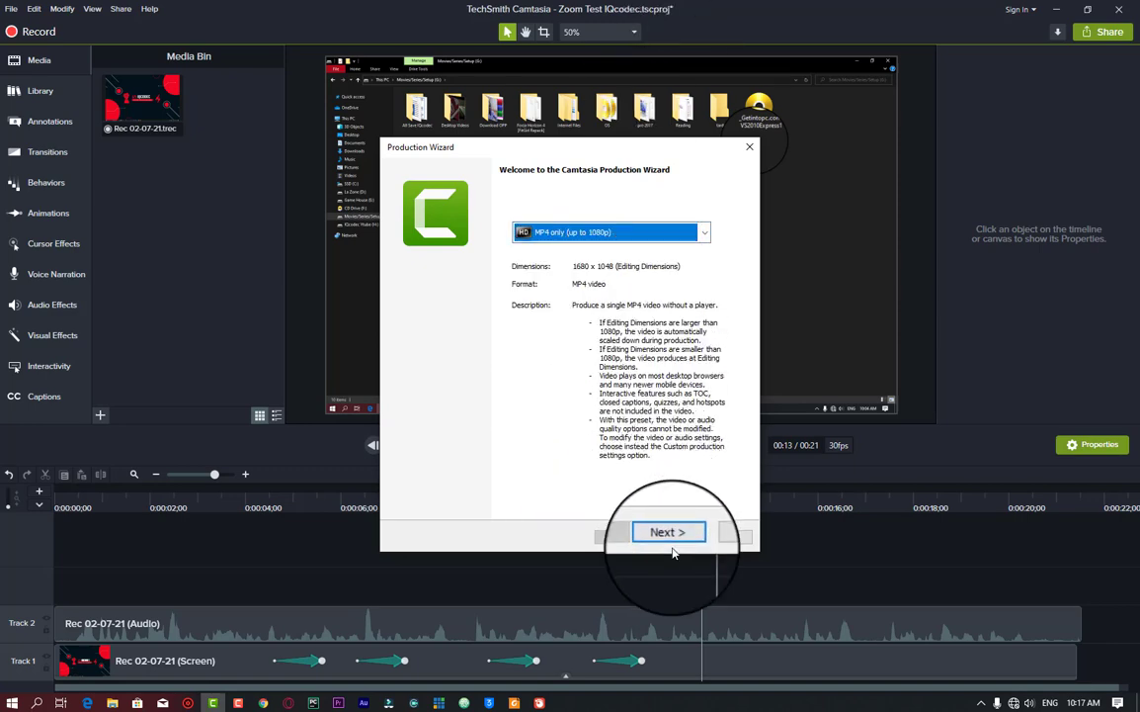
click(668, 532)
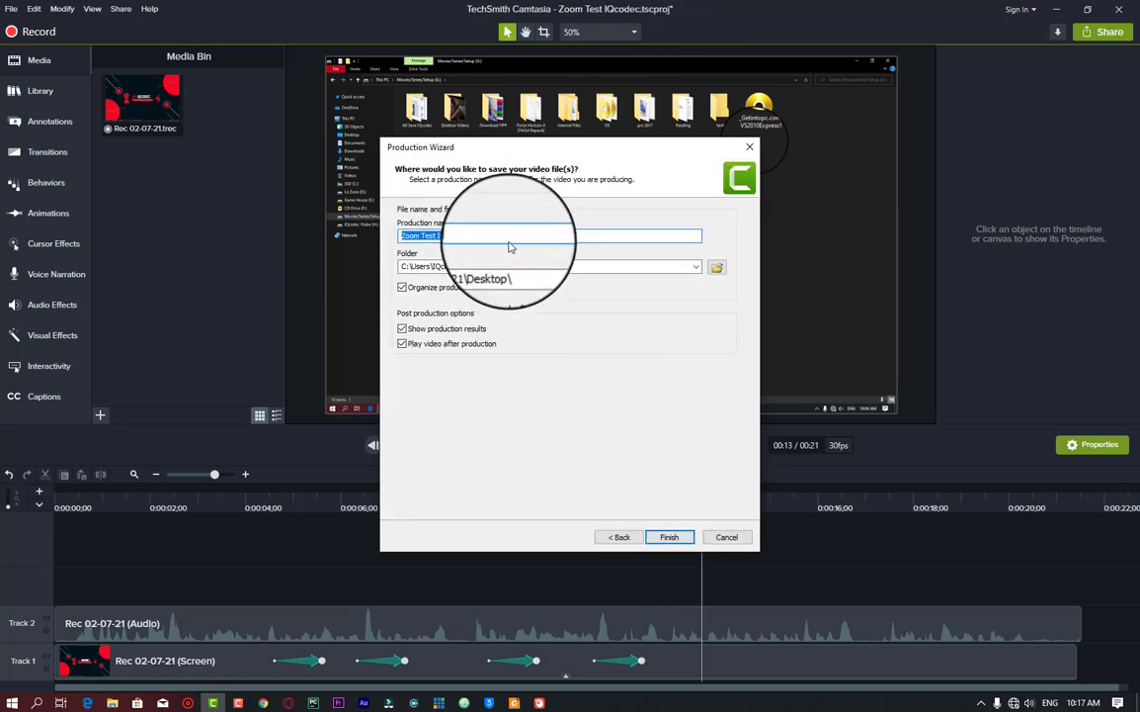
click(669, 537)
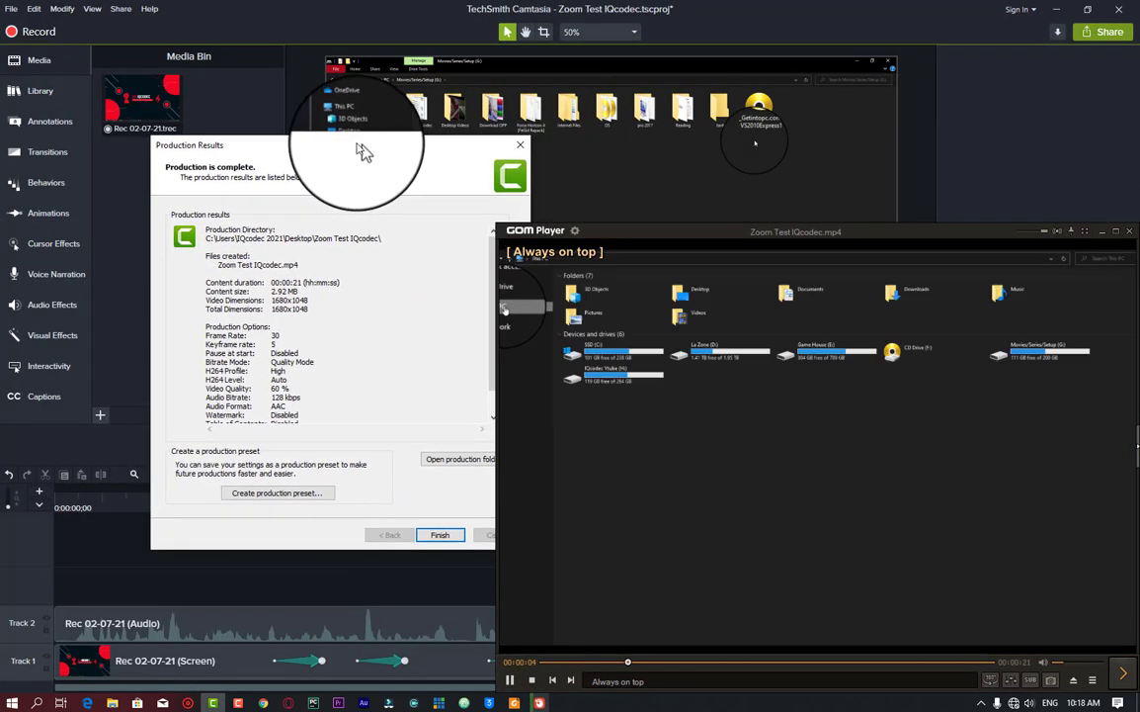
Watch the exported Zoom Test video in GOM Player, then close the player to the desktop
click(439, 534)
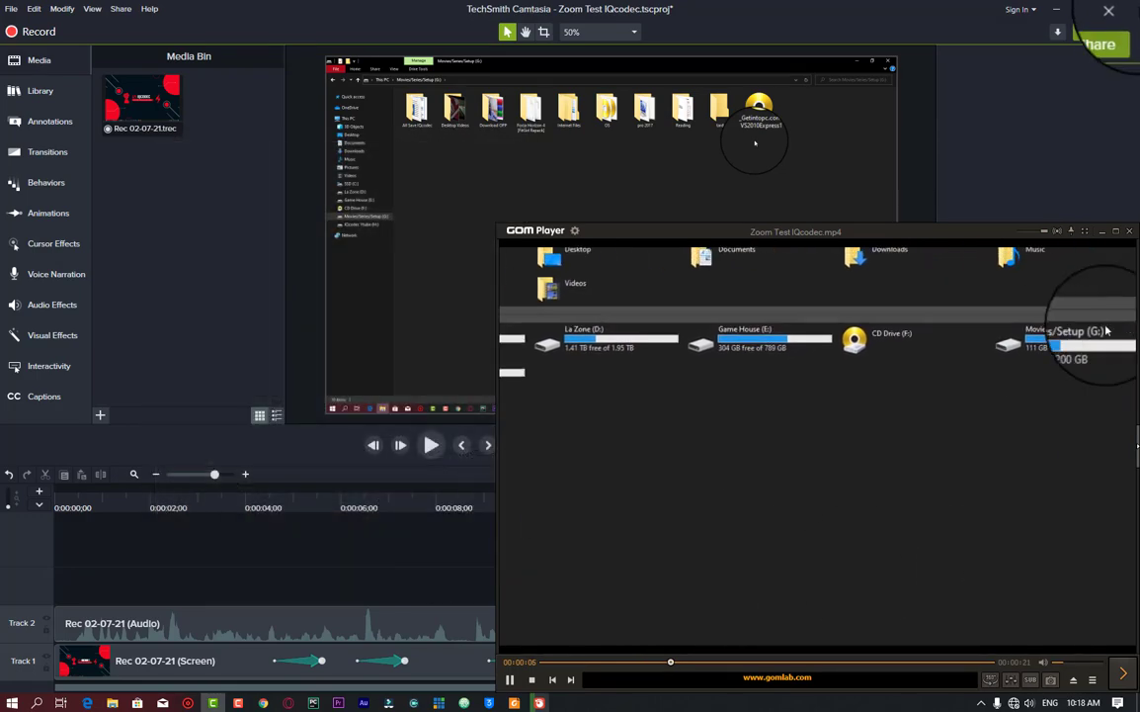
click(1119, 10)
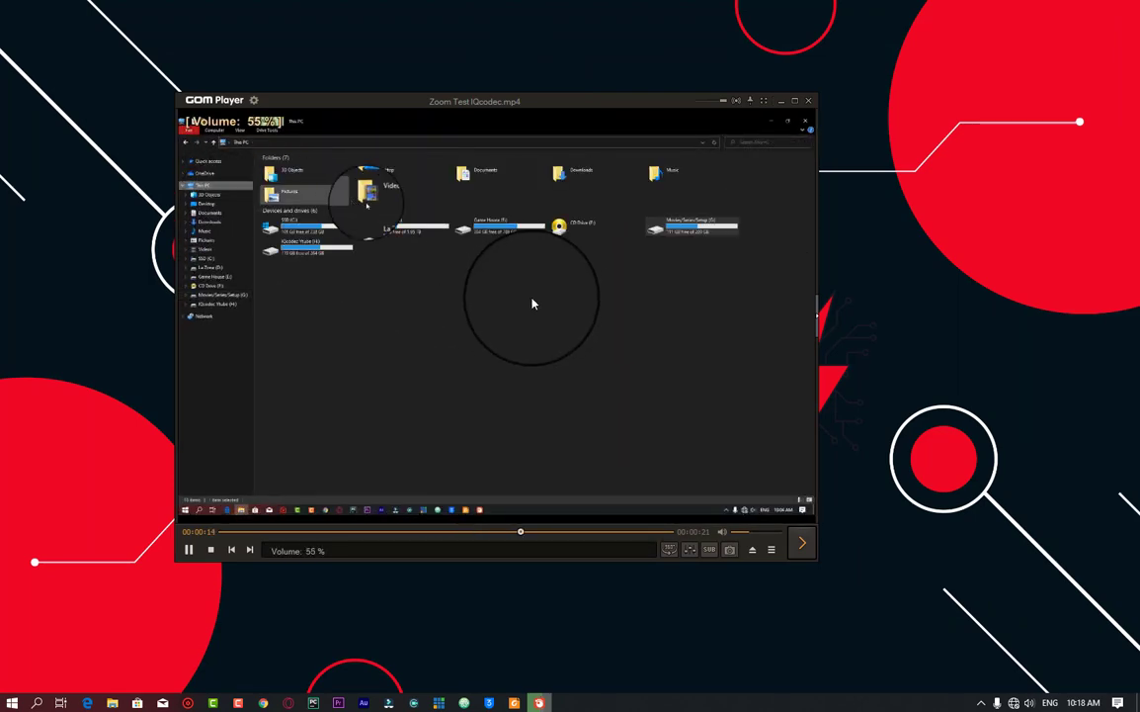
click(209, 235)
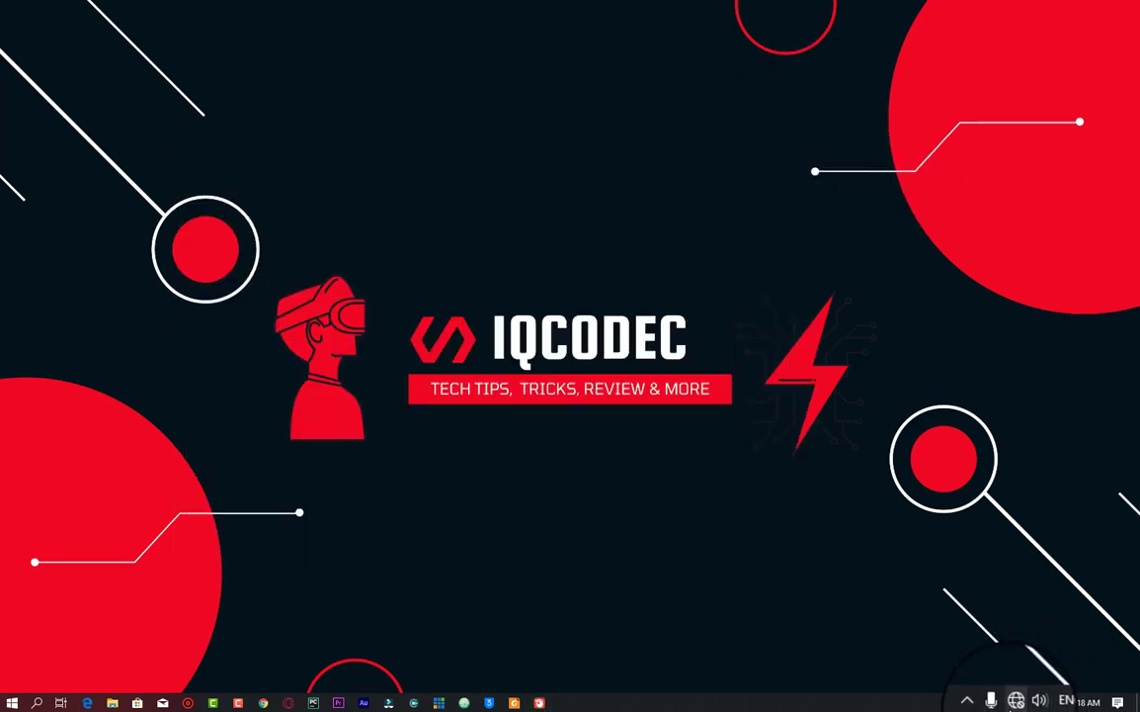
Bring up the browser showing the IQcodec YouTube channel's Community posts
click(1014, 701)
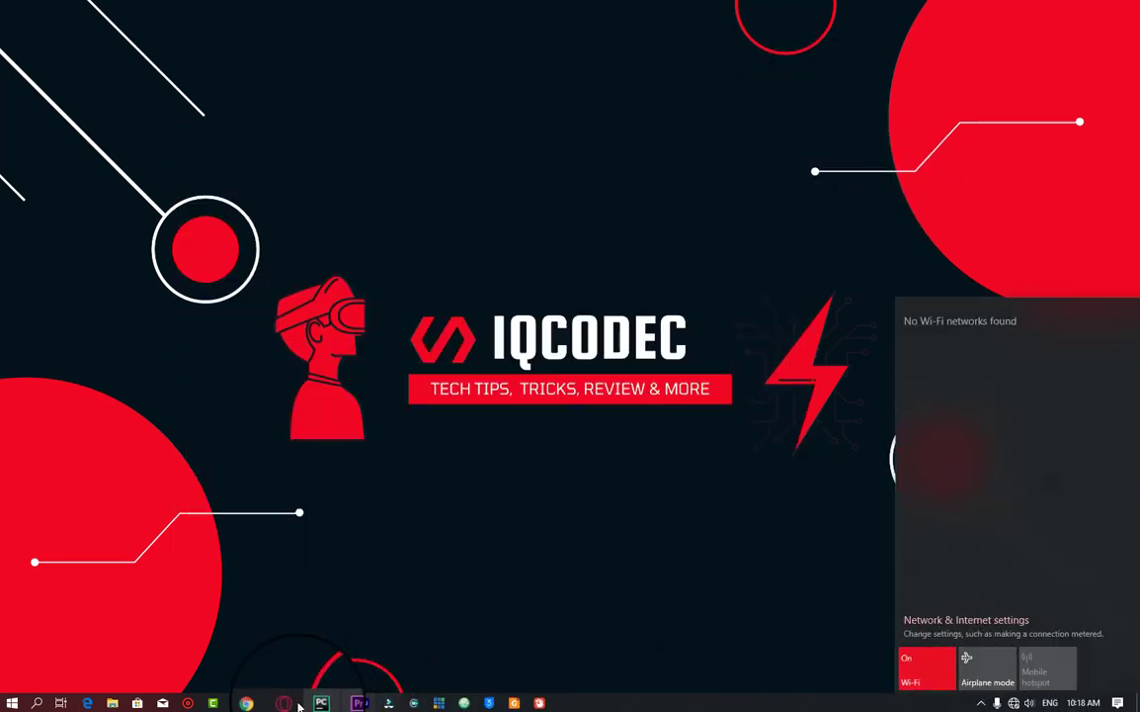
click(247, 704)
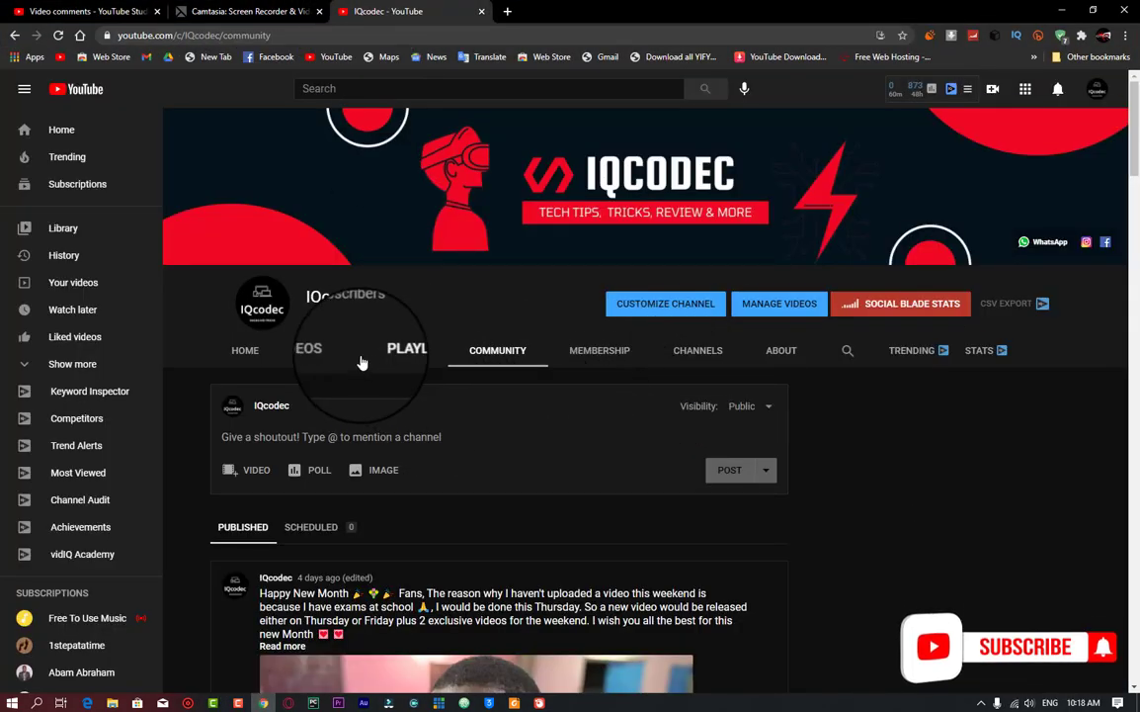
mouse_move(985, 573)
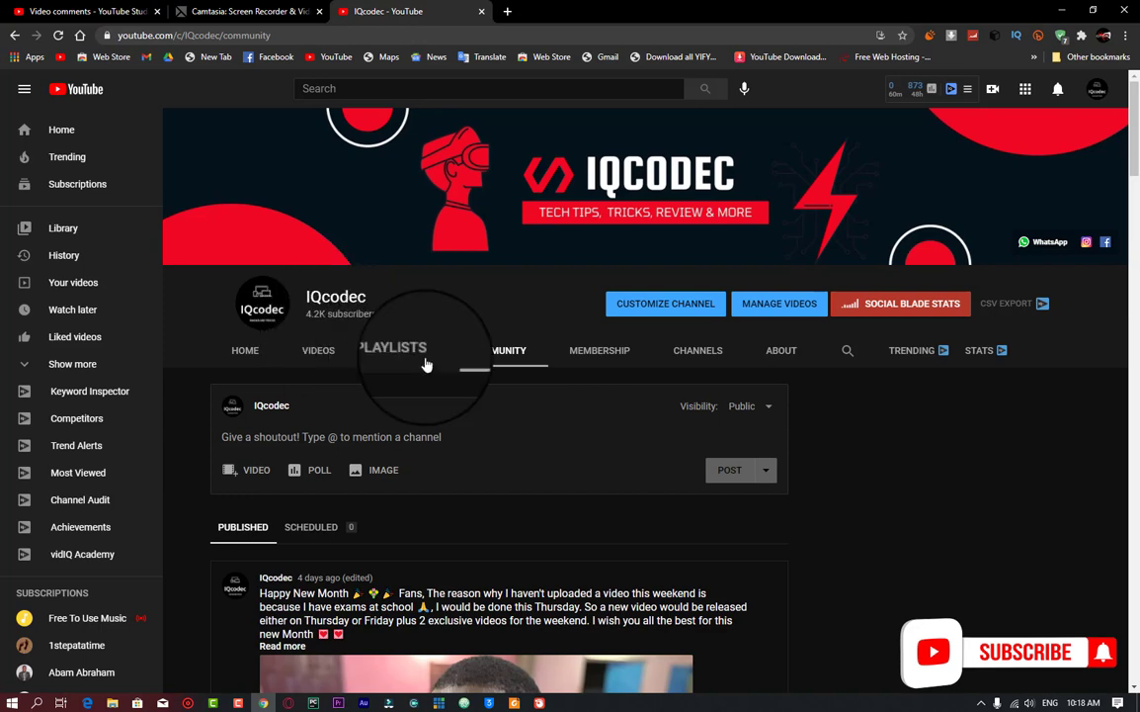
mouse_move(416, 308)
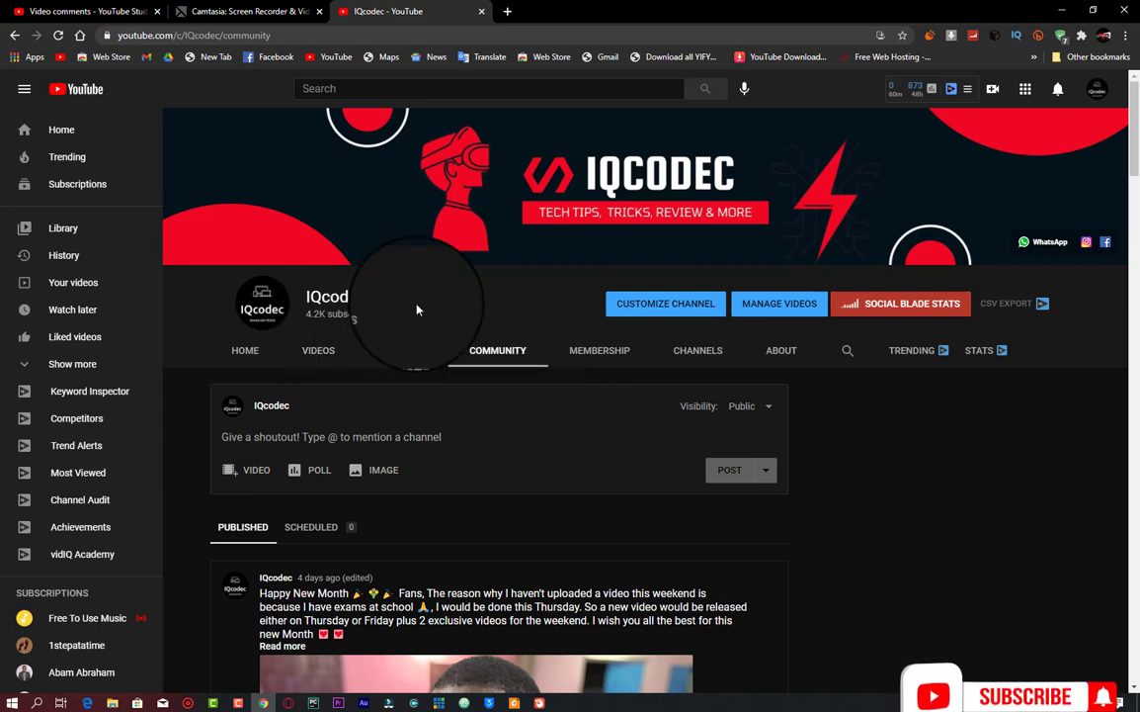